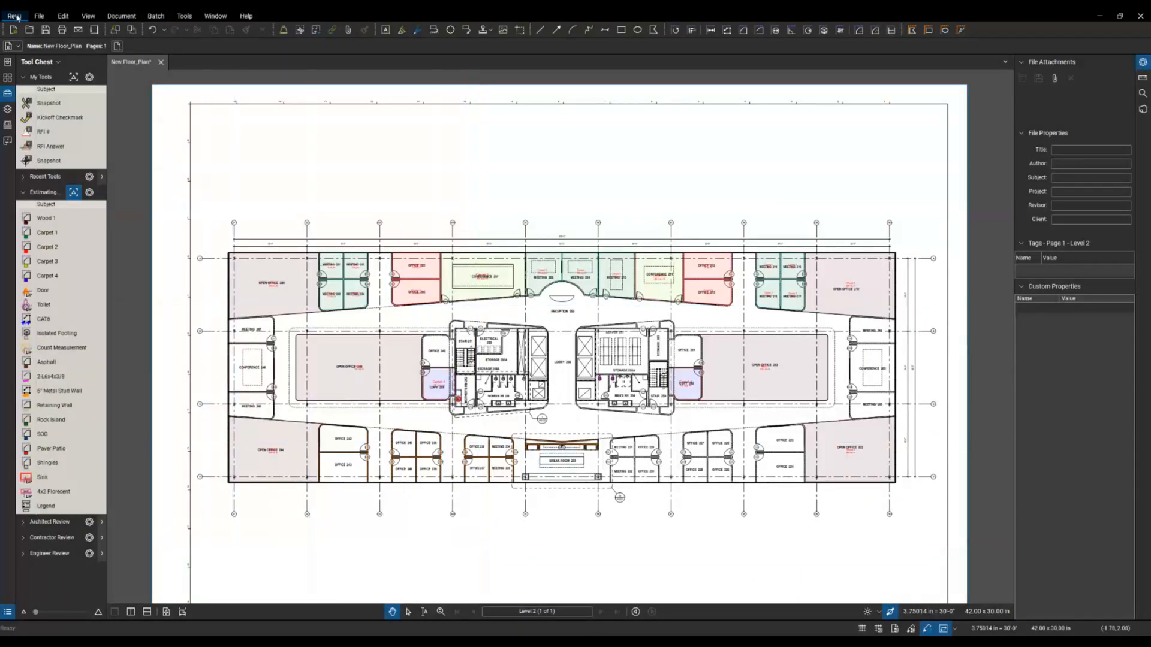
Open the Bluebeam Administrator dialog from the Revu menu.
left_click(13, 16)
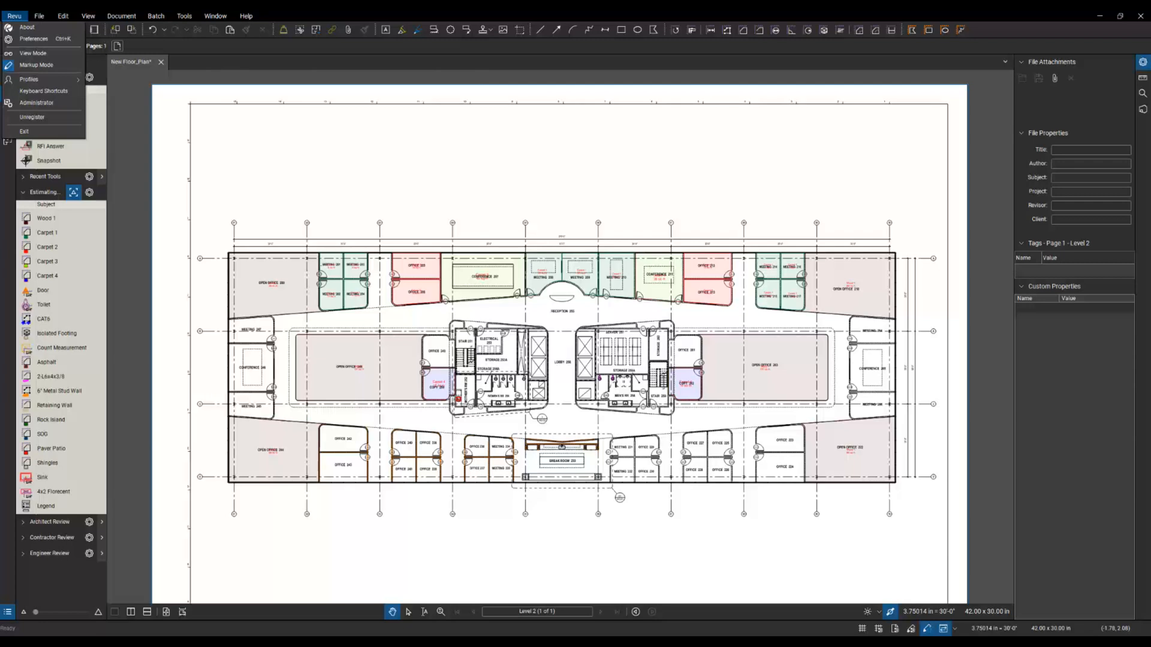
left_click(36, 102)
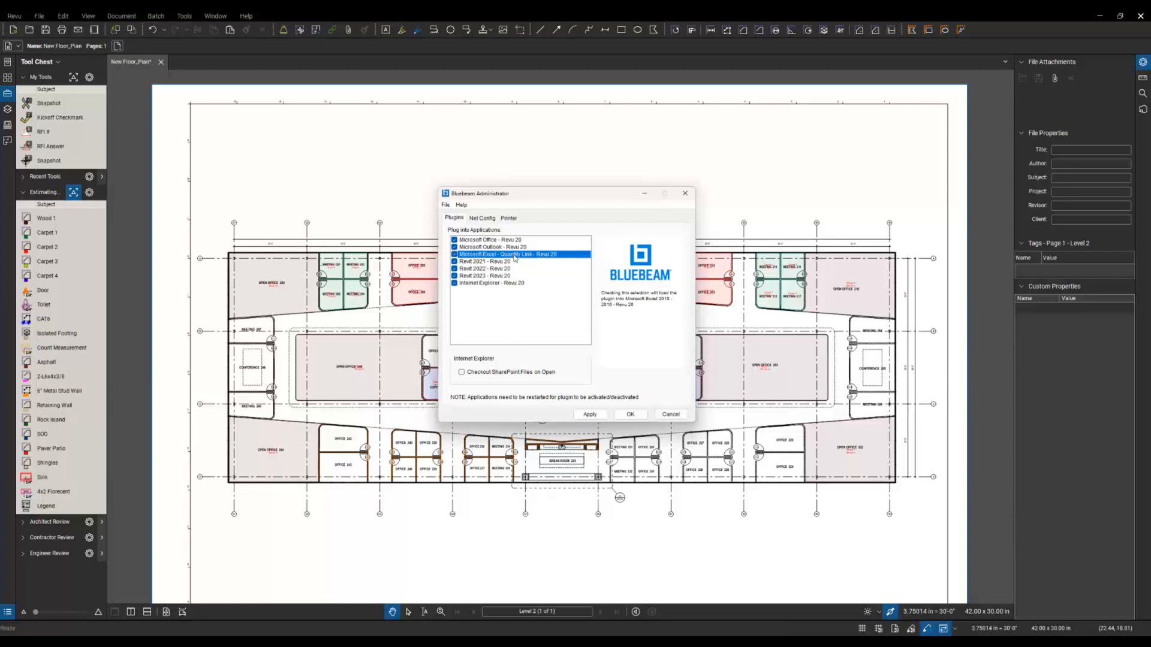
mouse_move(530, 263)
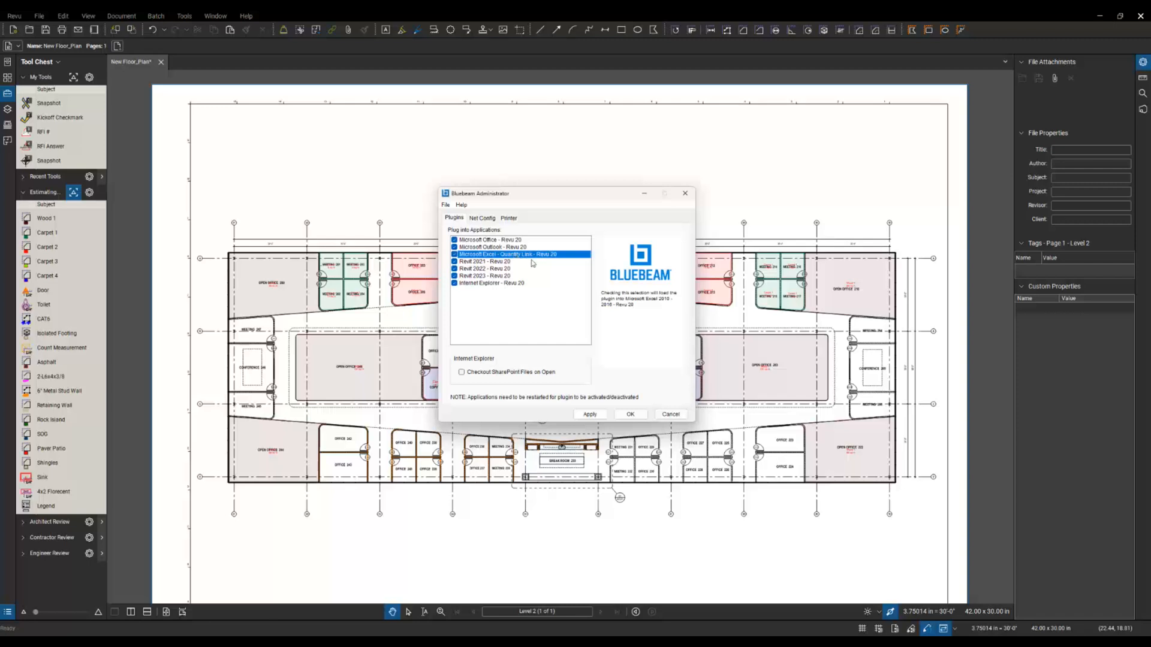
Apply the enabled Microsoft Excel - Quantity Link plugin and close Administrator with OK.
left_click(590, 414)
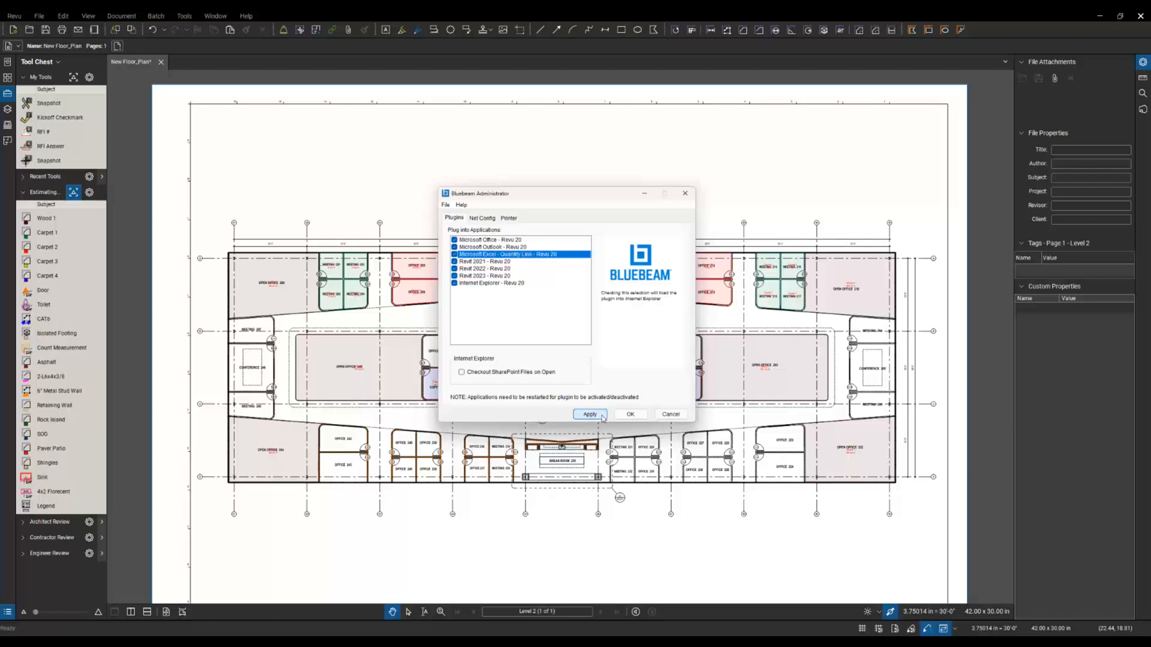
mouse_move(630, 414)
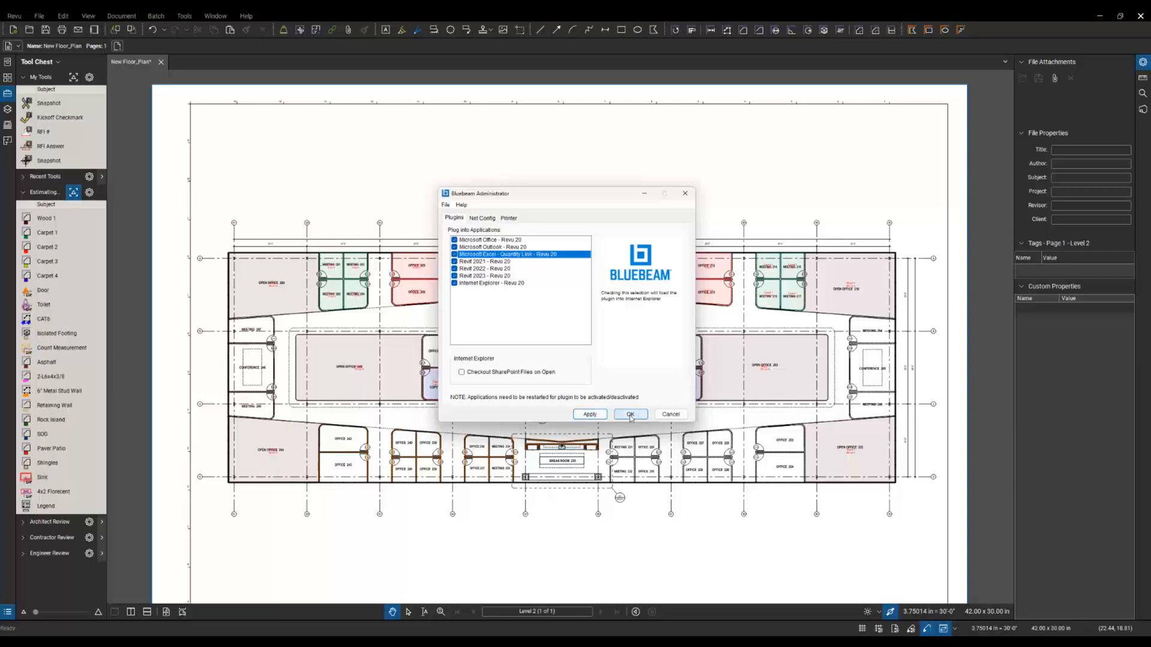
left_click(629, 414)
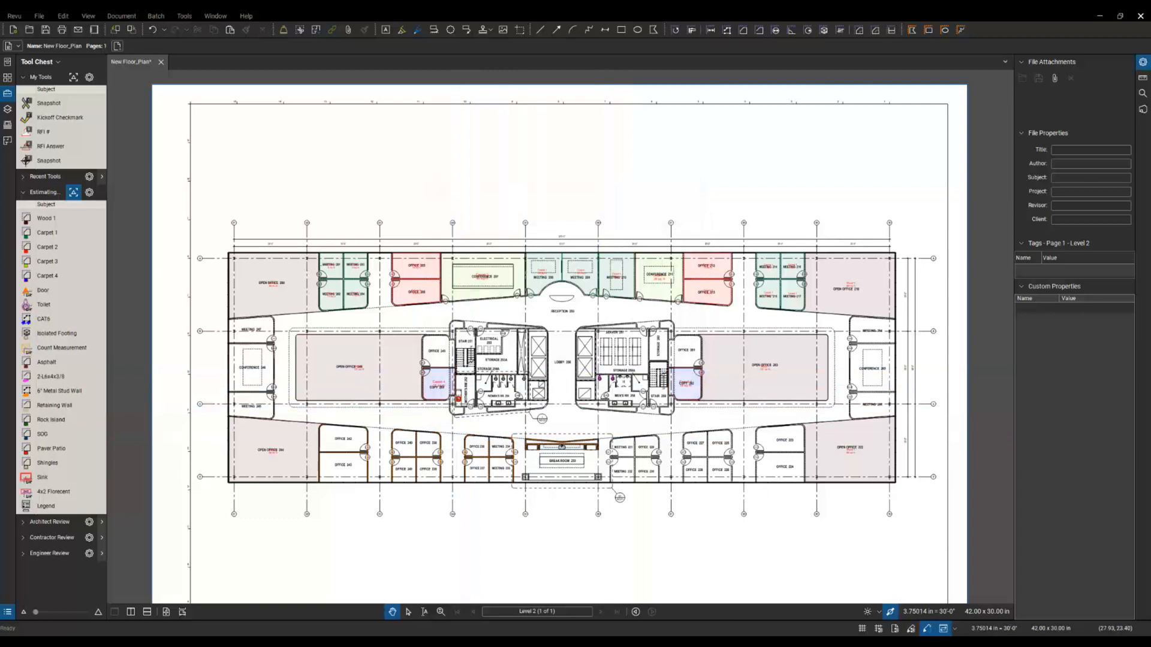
mouse_move(308, 343)
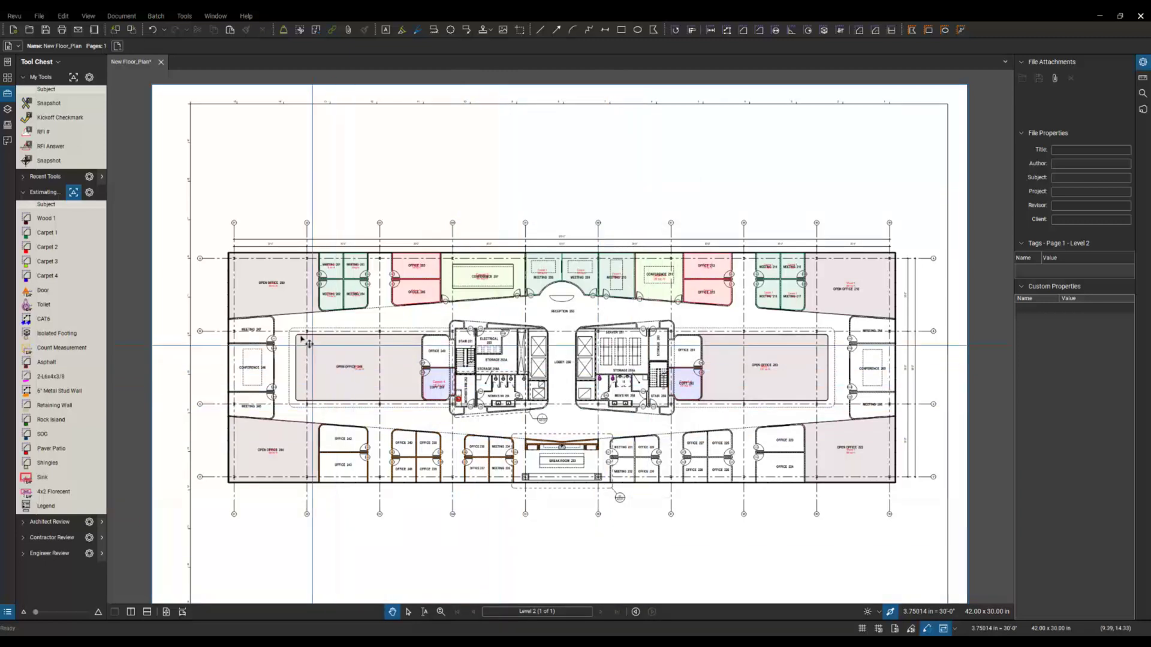
scroll("up", 3)
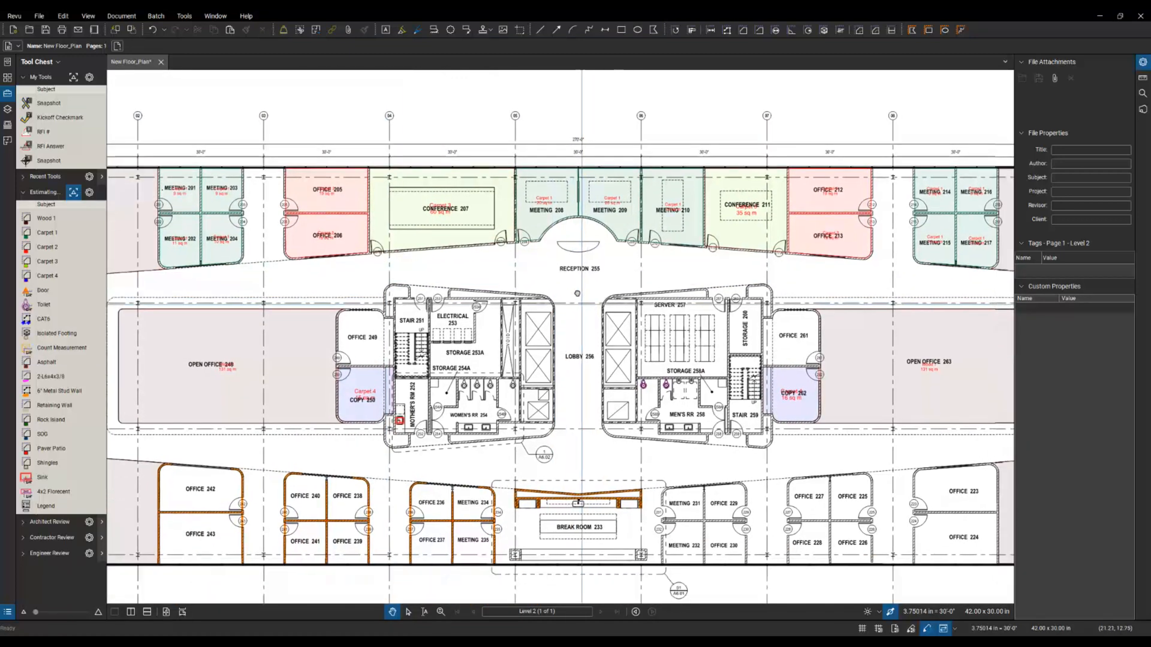
scroll("down", 3)
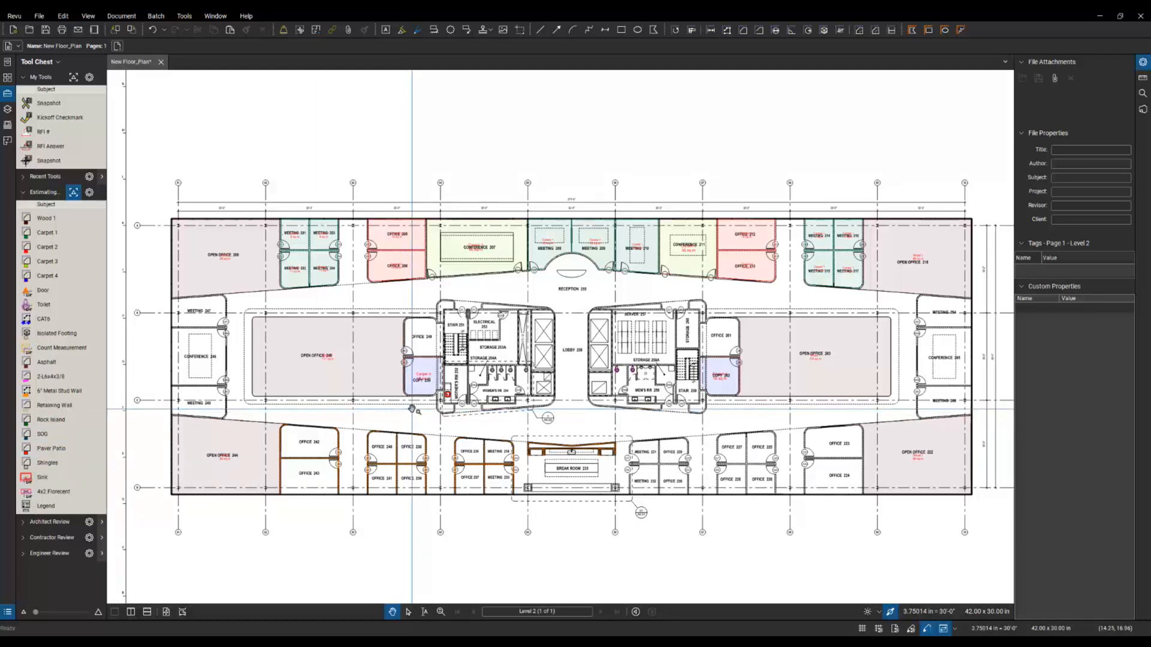
mouse_move(413, 408)
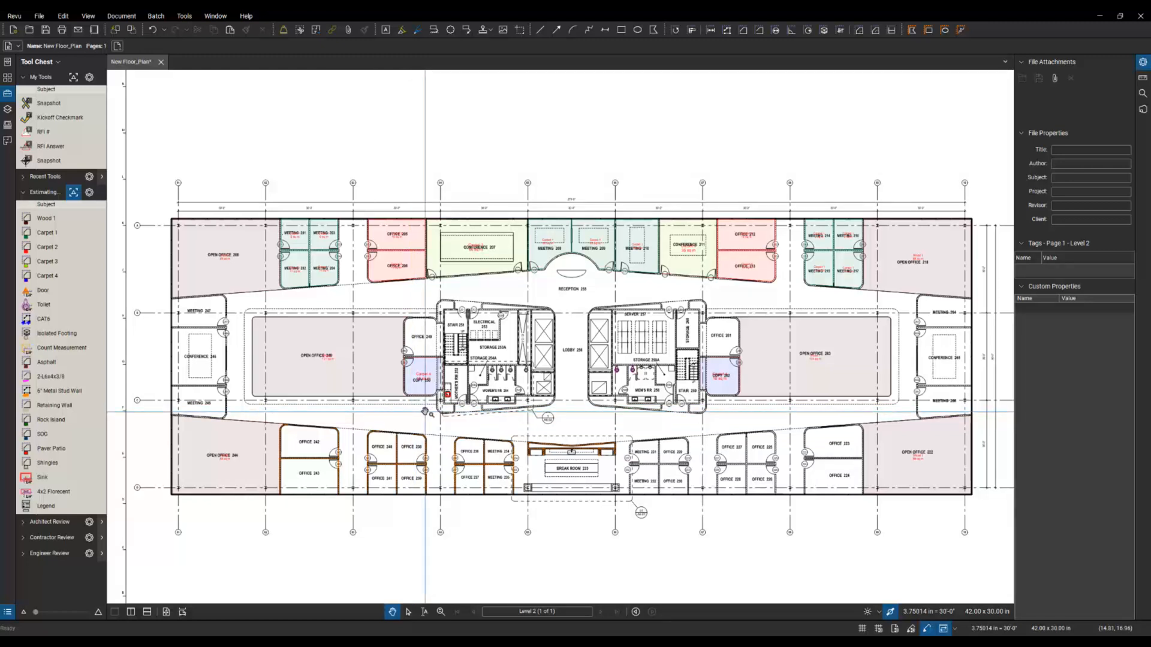
mouse_move(437, 422)
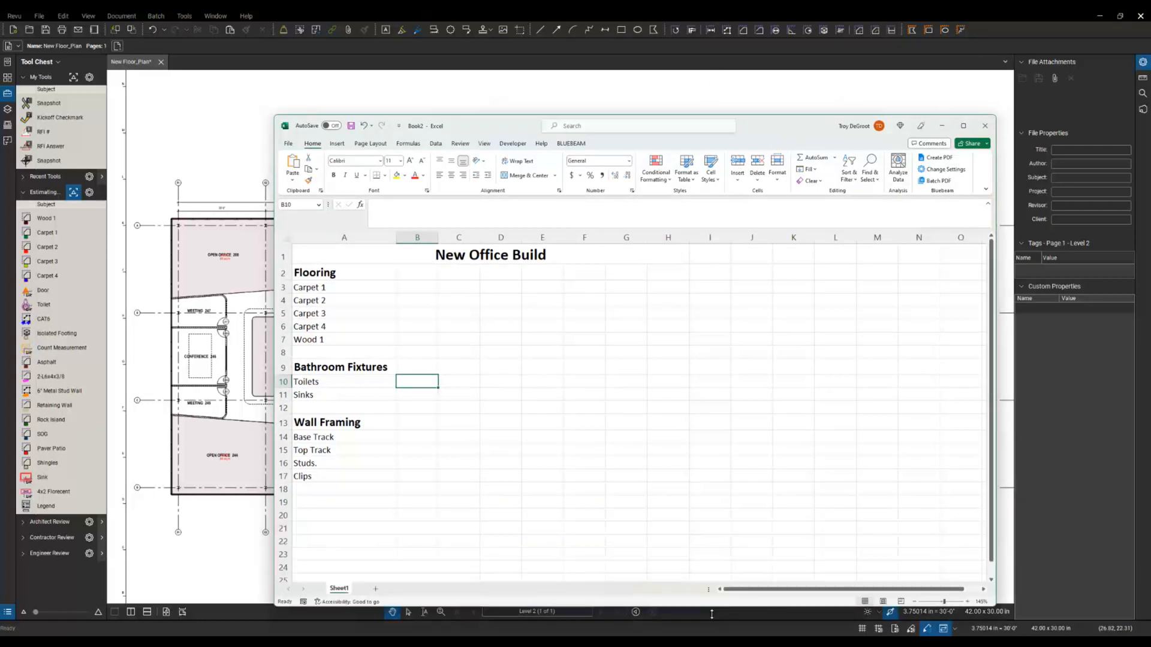
In the New Office Build workbook, select cell B3 beside Carpet 1 and open Quantity Link Preferences.
left_click(490, 255)
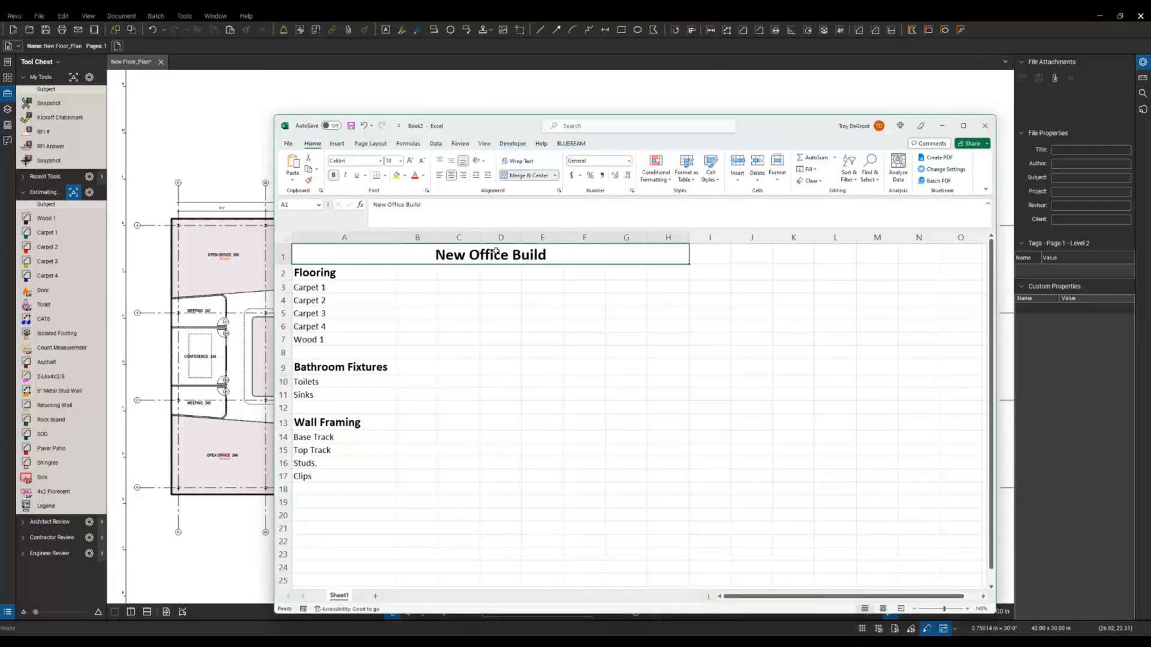
mouse_move(351, 265)
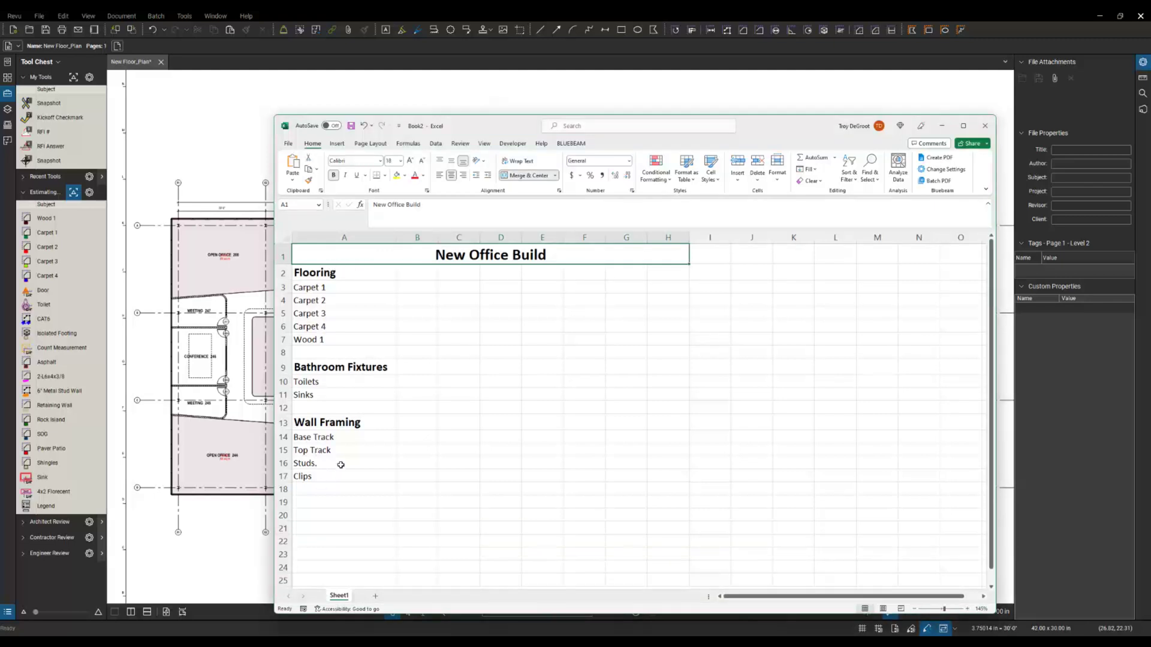
mouse_move(340, 454)
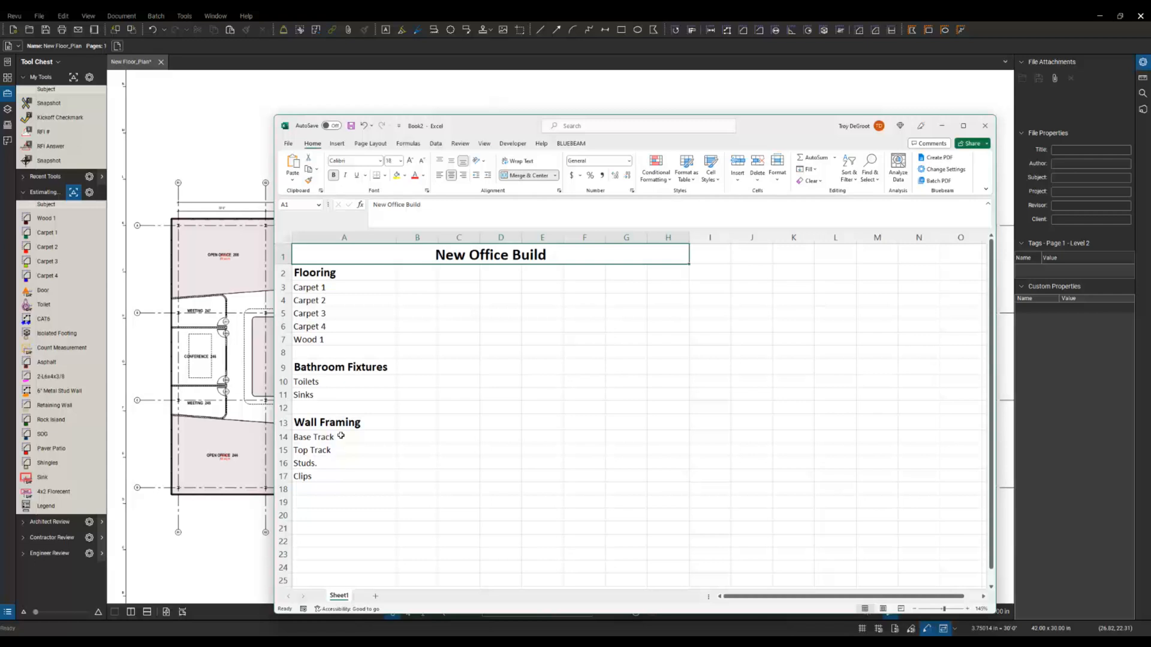
mouse_move(340, 412)
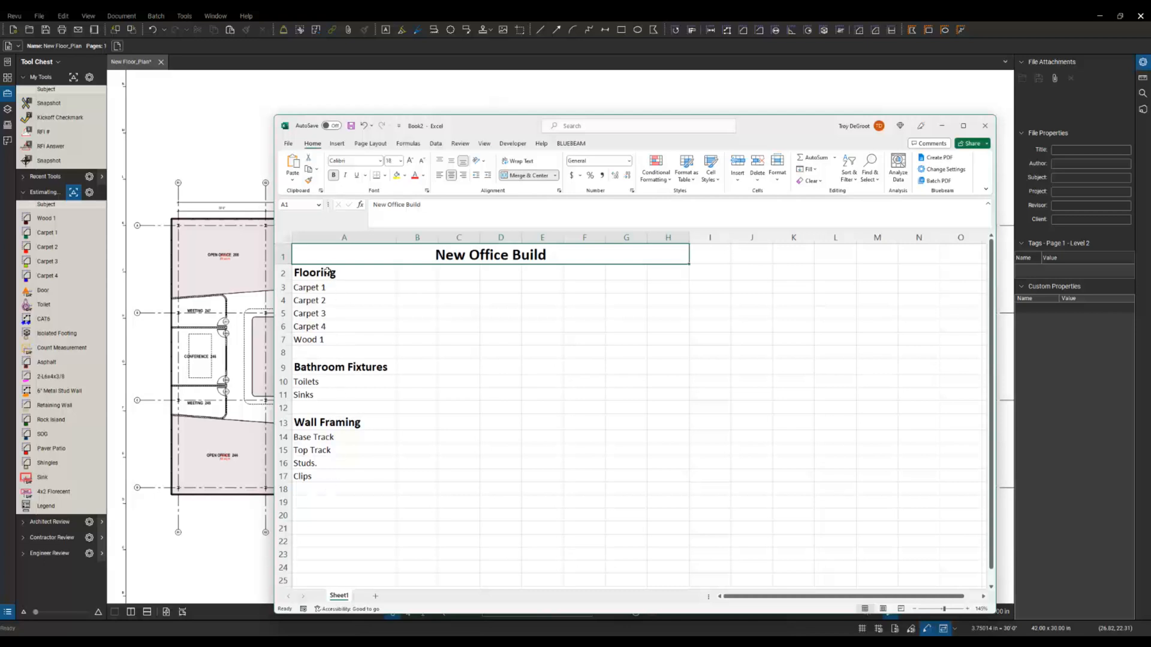
mouse_move(406, 291)
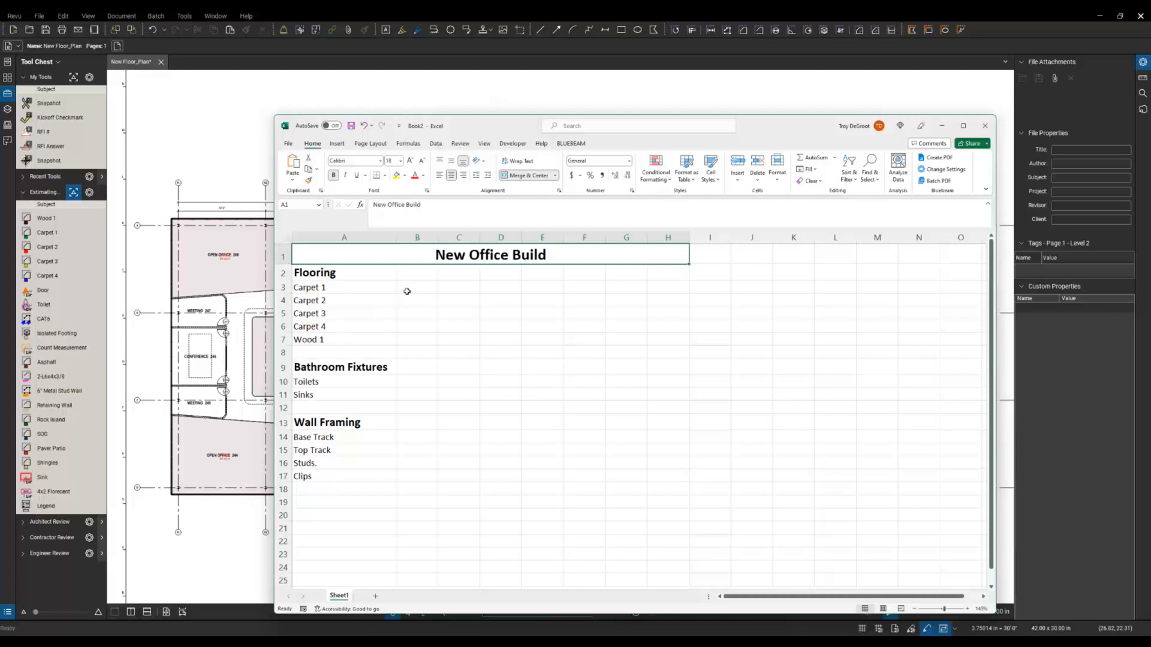
mouse_move(336, 328)
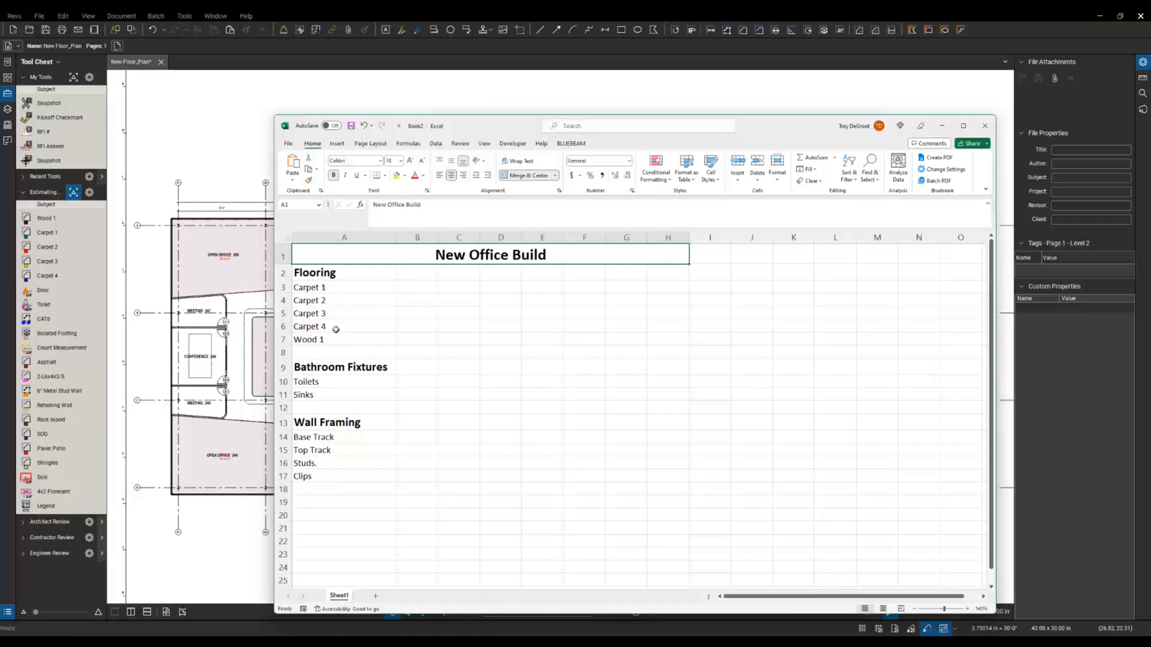
mouse_move(339, 327)
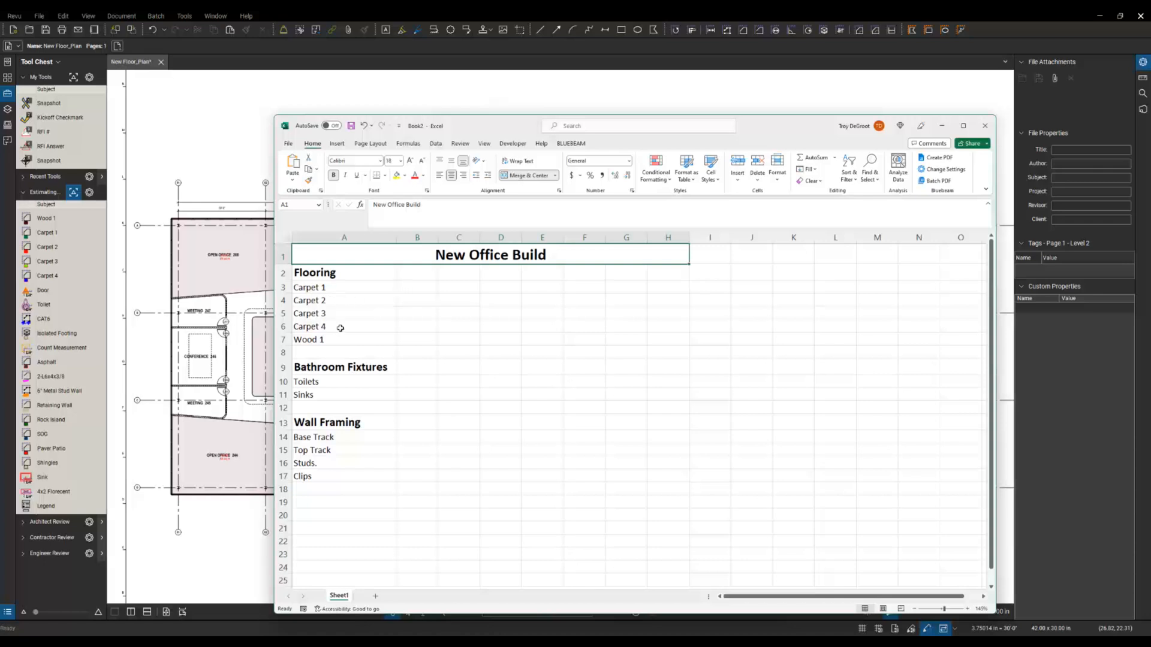
mouse_move(397, 332)
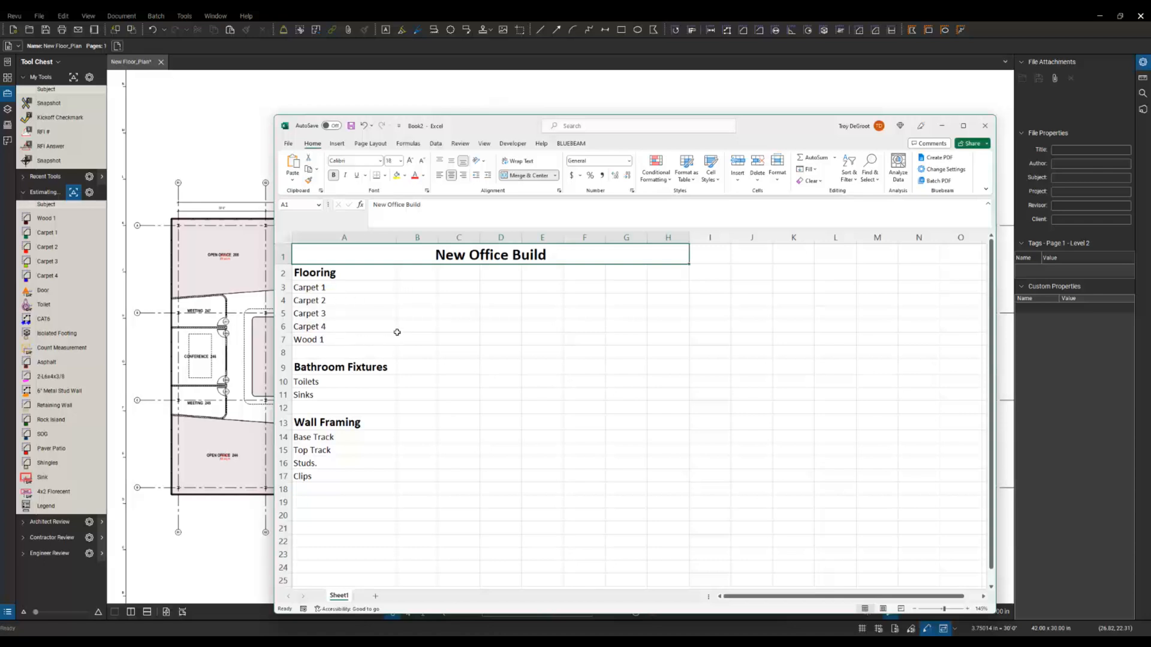
mouse_move(418, 287)
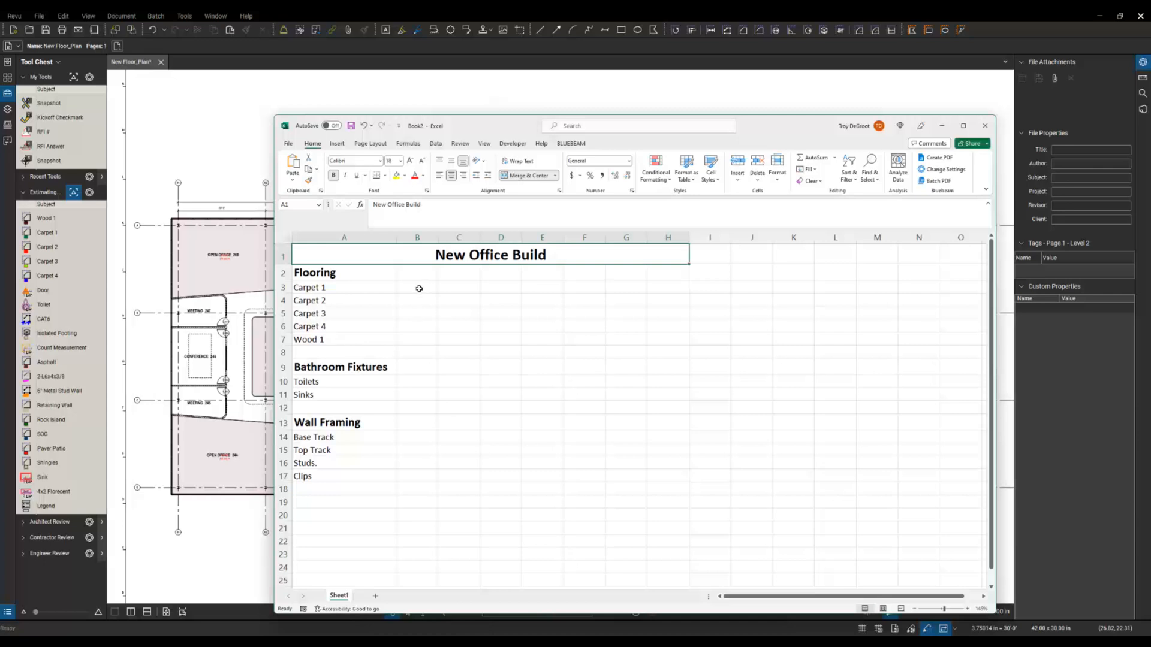
left_click(417, 287)
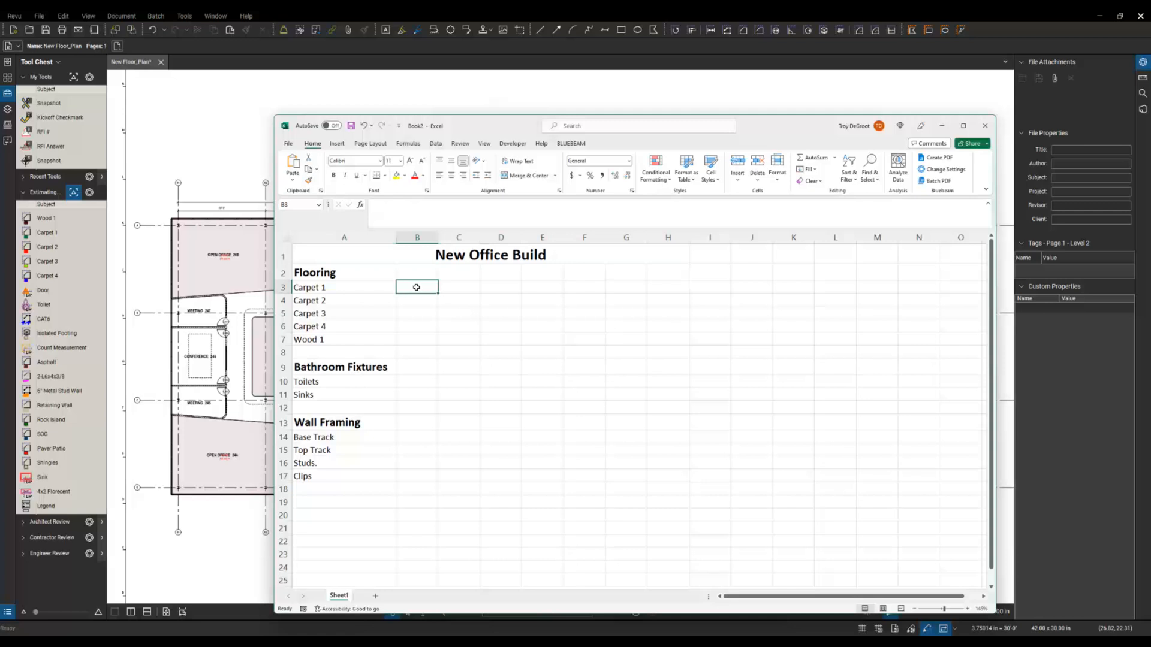
right_click(416, 287)
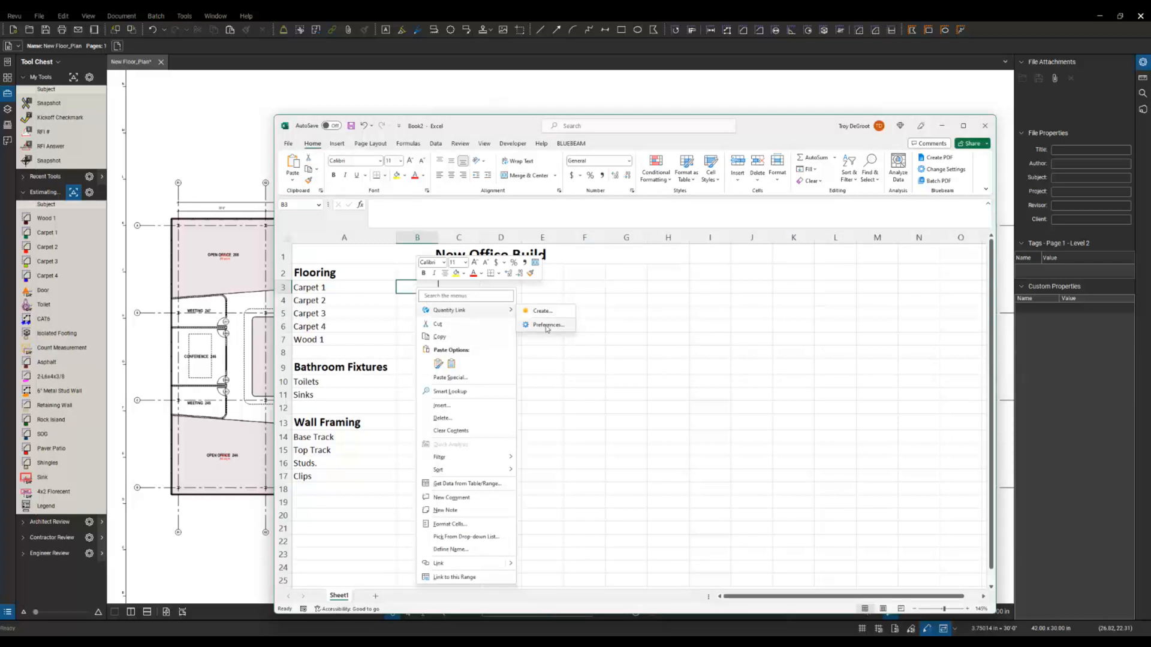
left_click(549, 324)
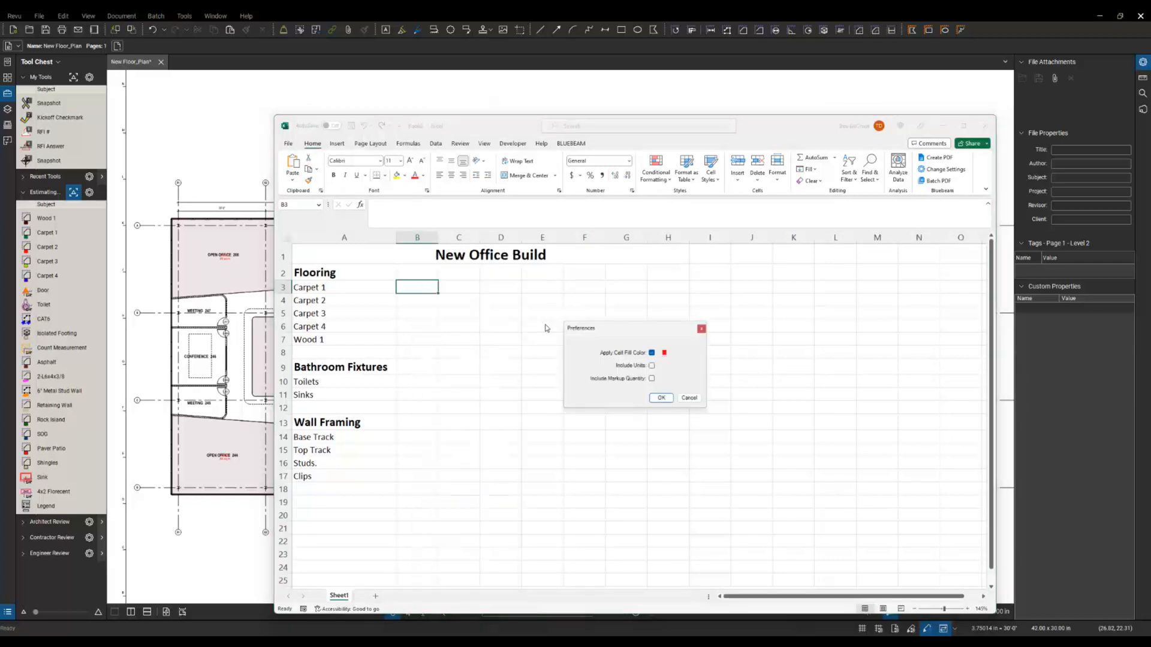
mouse_move(611, 339)
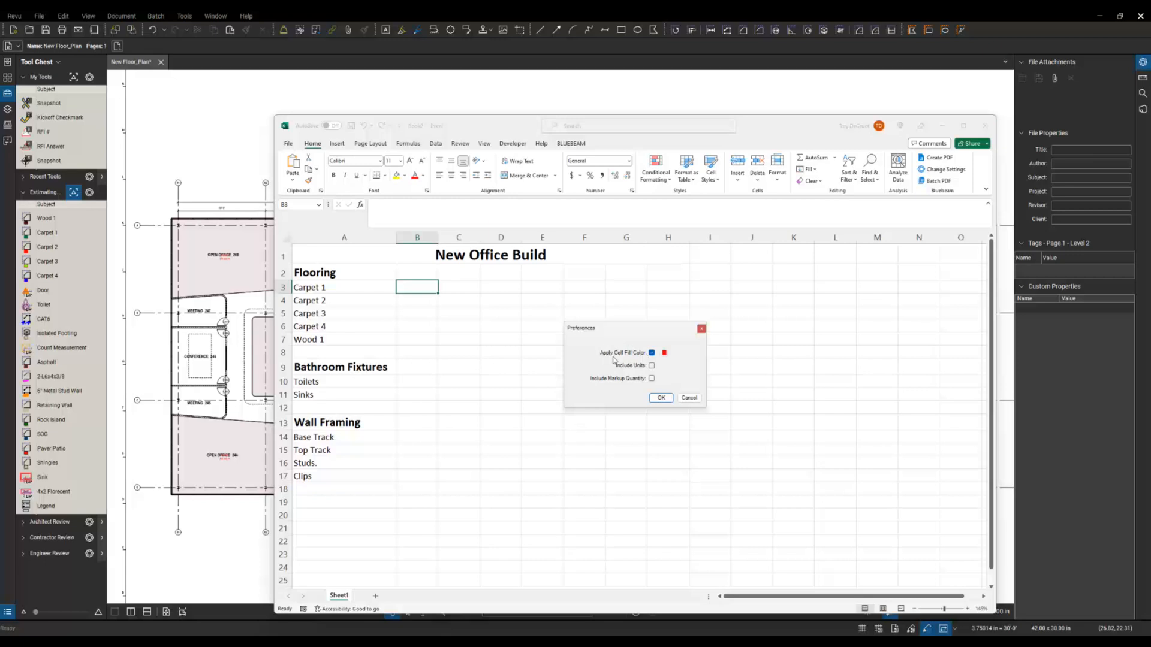
mouse_move(633, 361)
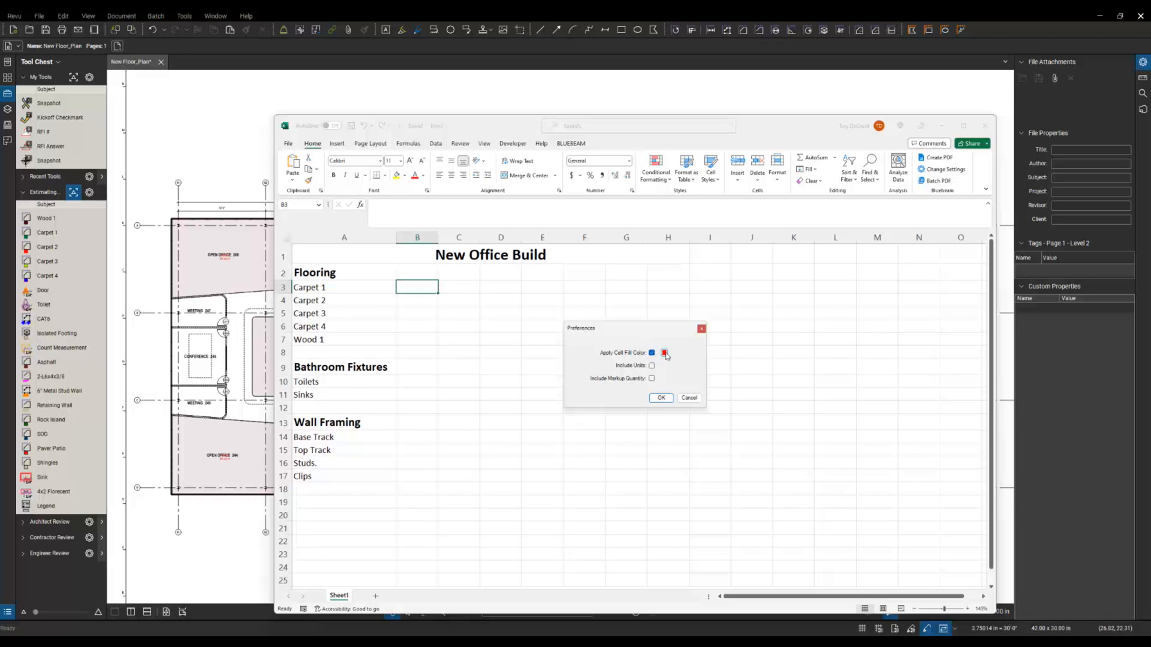
Enable Apply Cell Fill Color, Include Units and Include Markup Quantity, then confirm with OK.
left_click(665, 353)
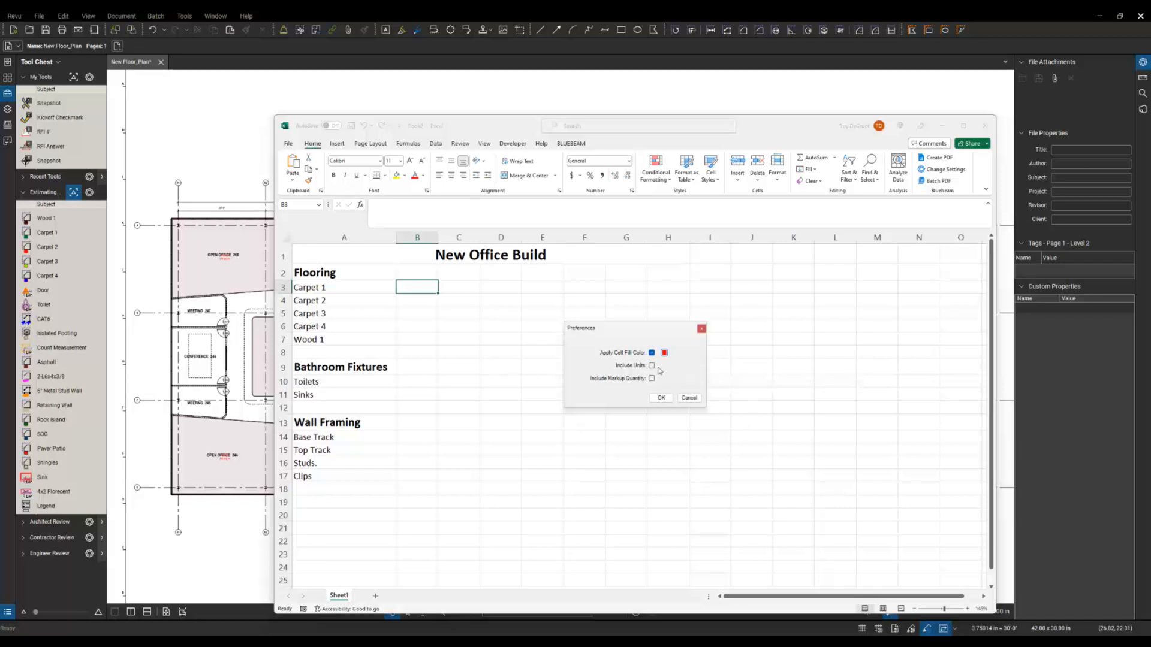
left_click(651, 366)
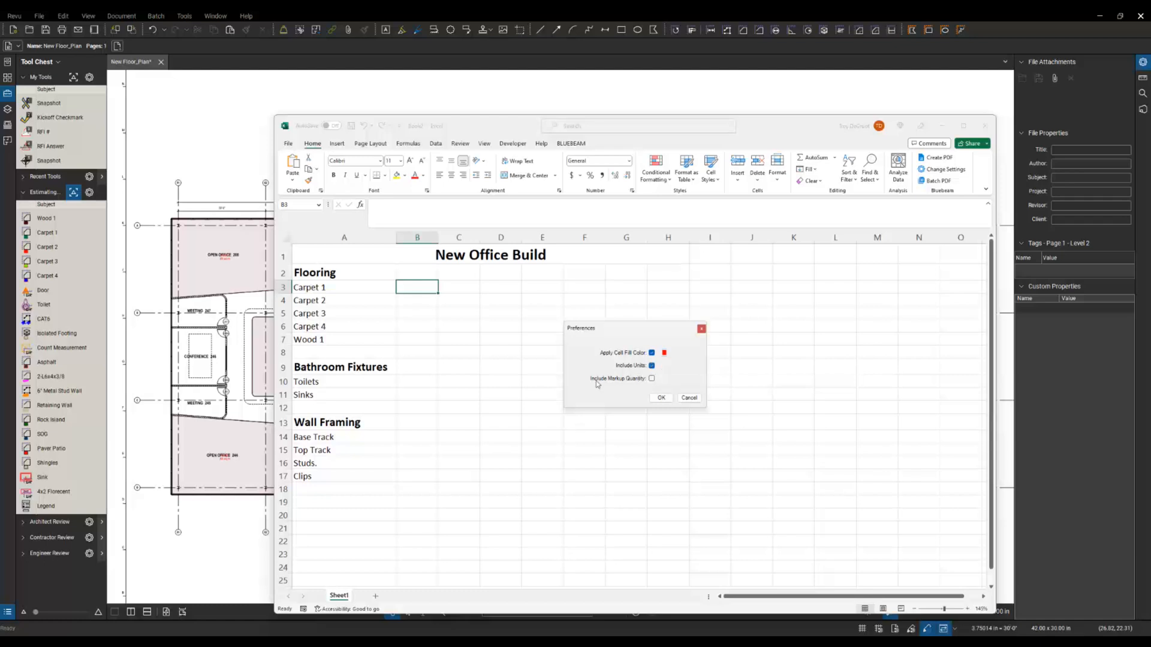
mouse_move(638, 378)
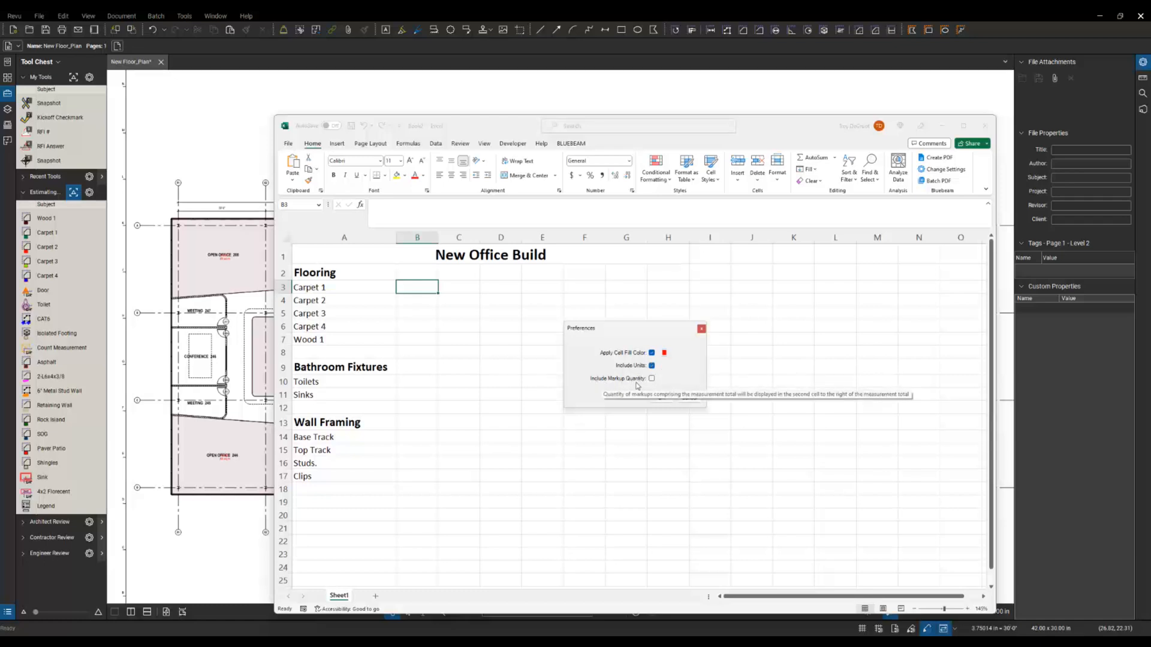
left_click(652, 379)
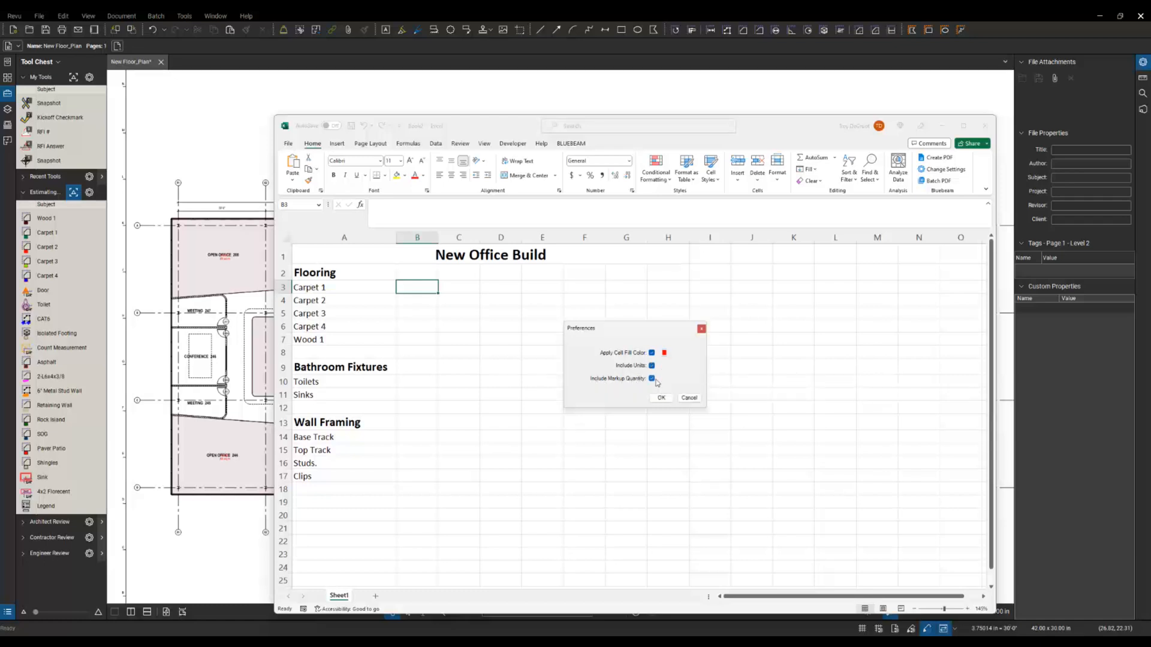
mouse_move(609, 369)
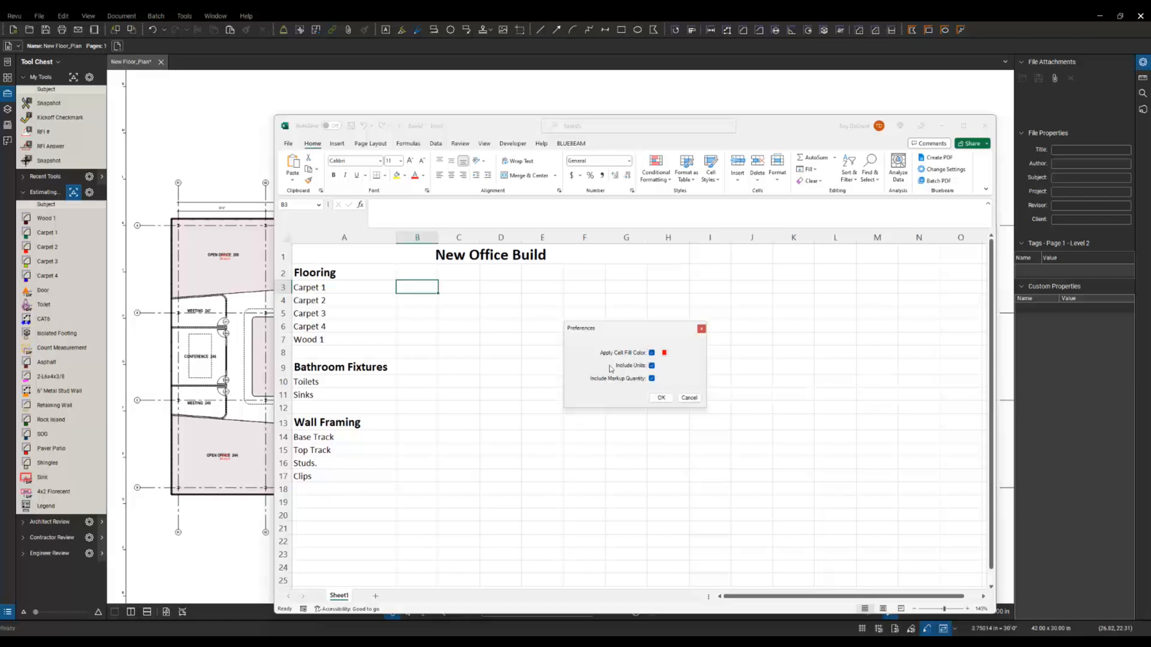
mouse_move(433, 291)
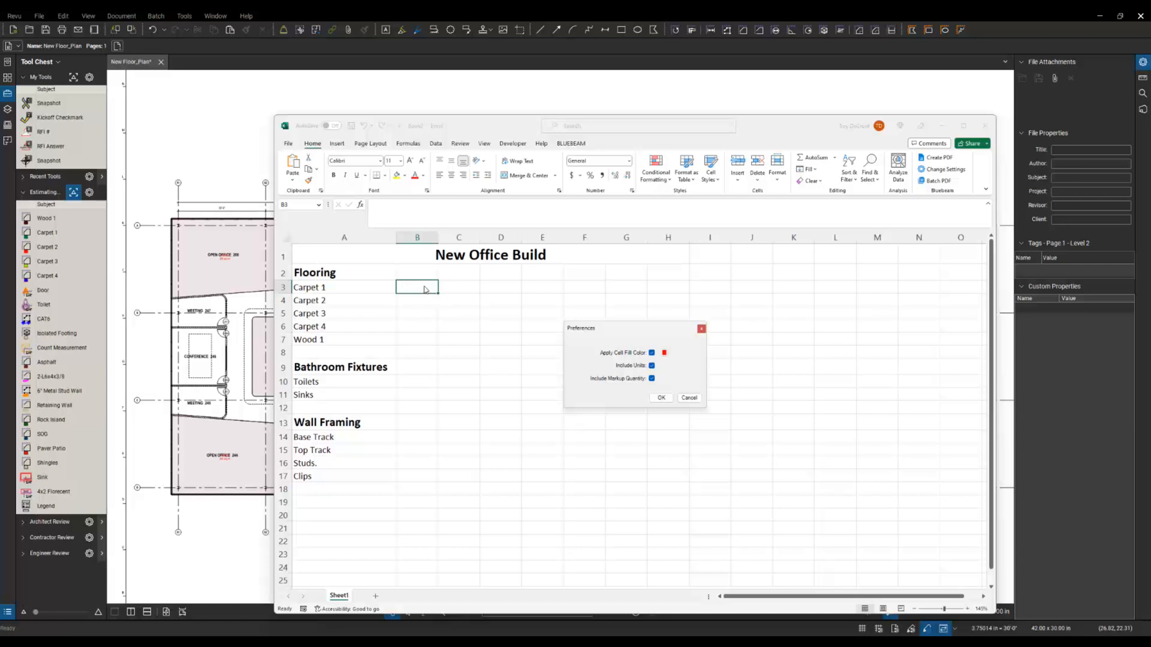
mouse_move(462, 292)
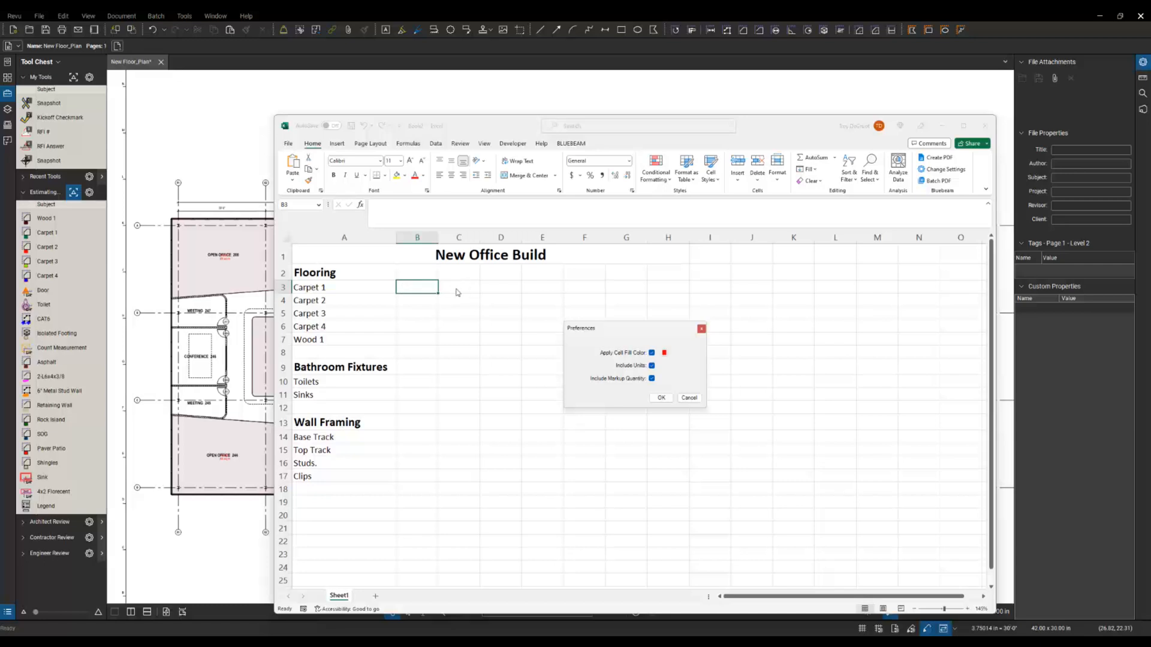
mouse_move(494, 286)
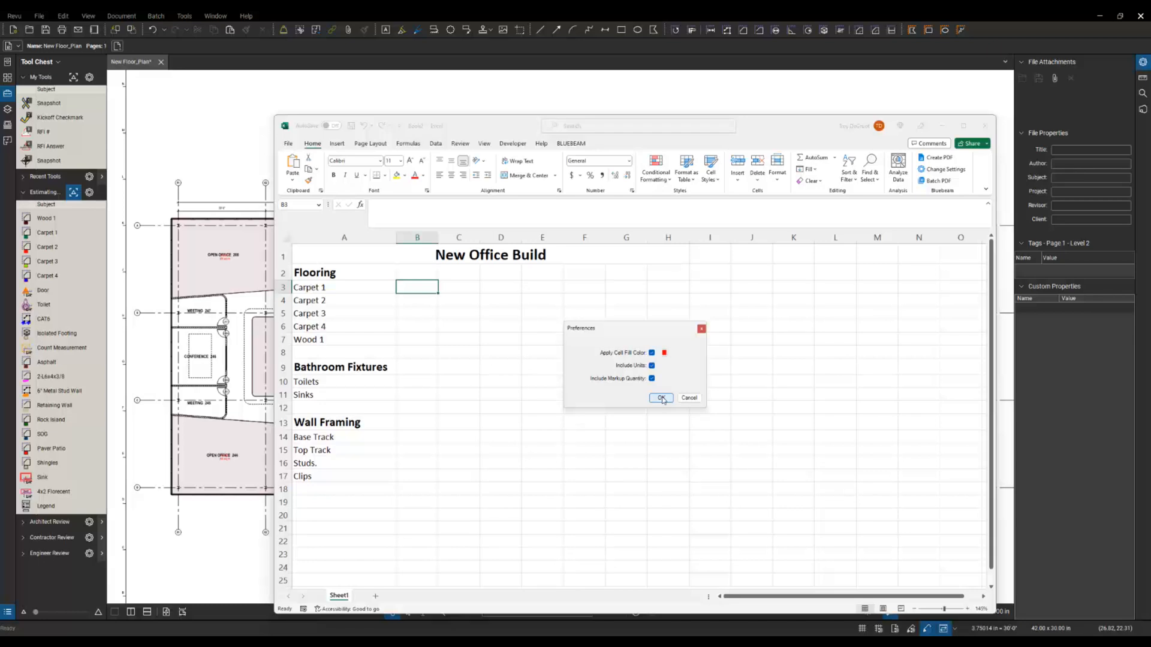
left_click(661, 398)
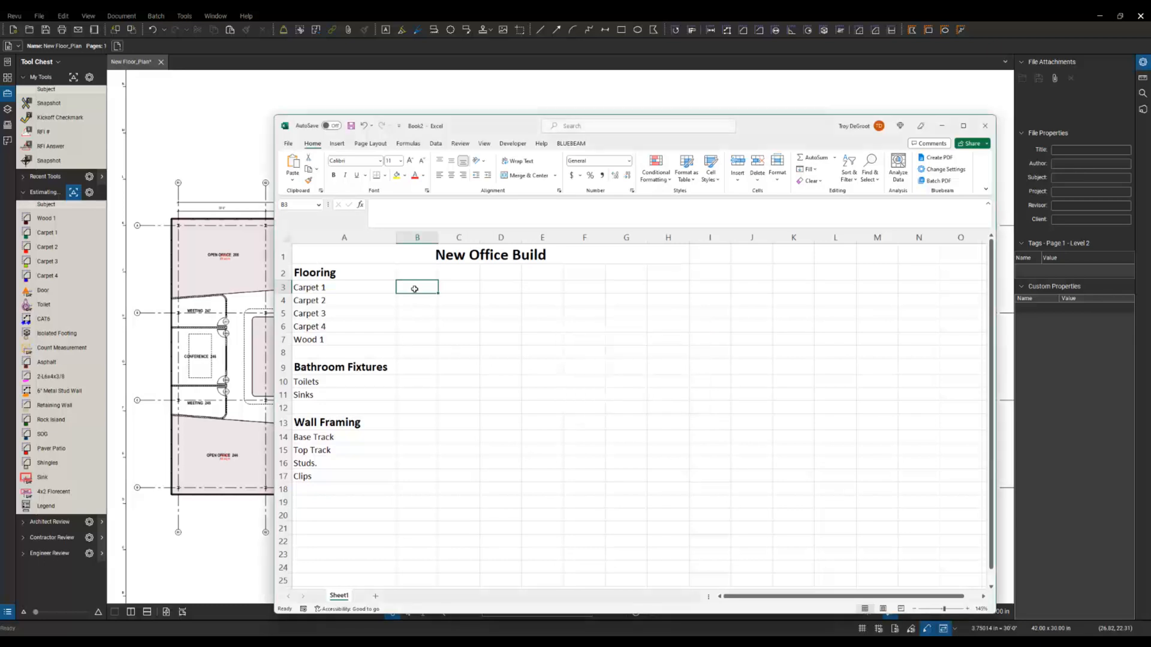
Start a Quantity Link on B3 and browse _UChapter2 > 0_Demo to add the PDF.
right_click(416, 287)
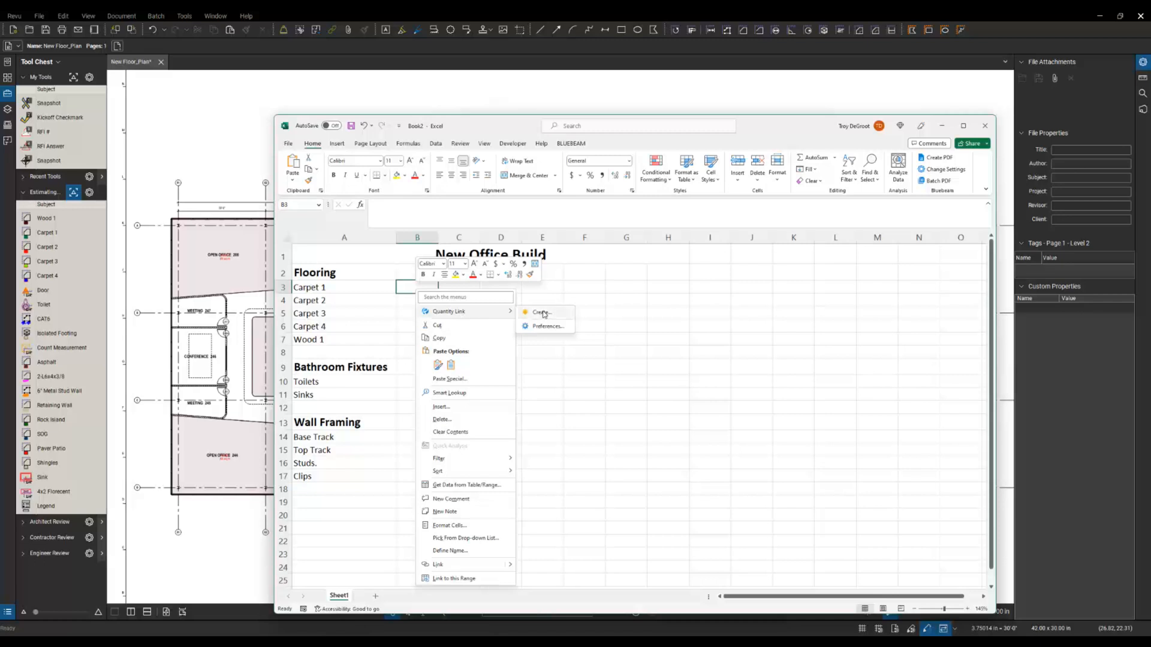
left_click(542, 313)
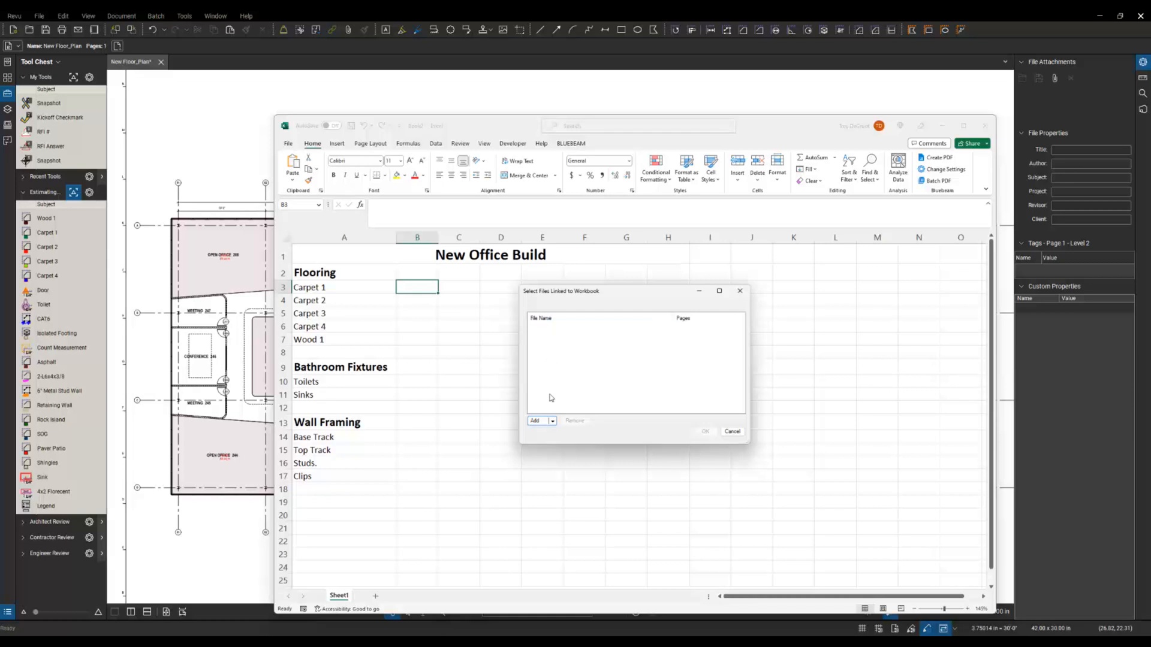
left_click(552, 421)
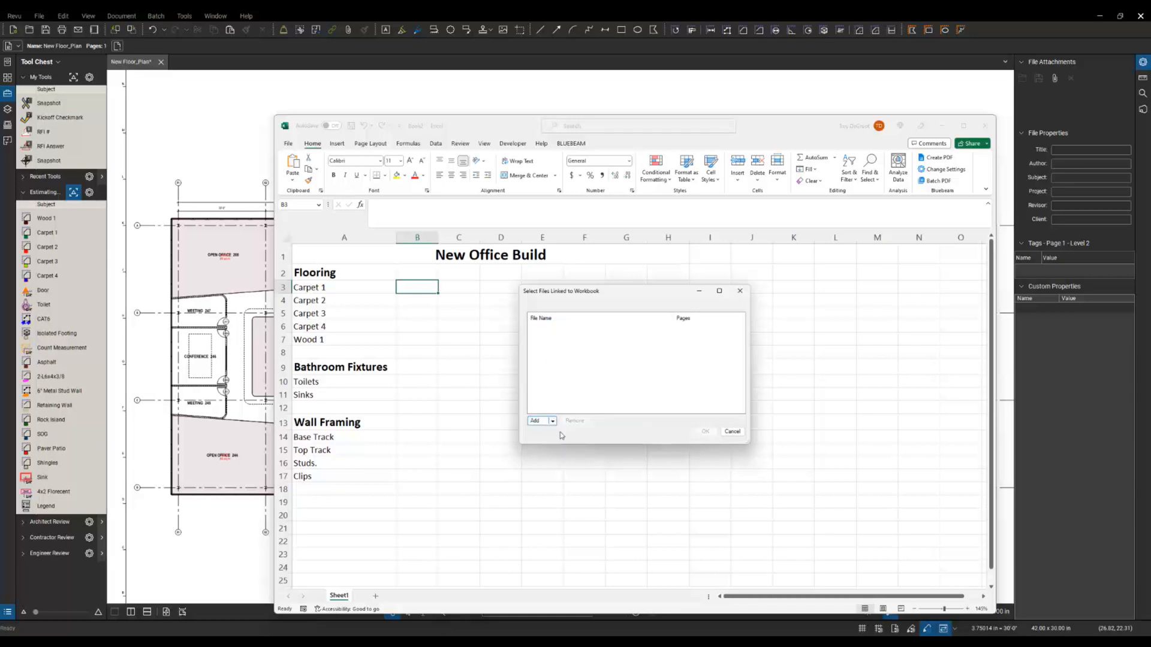
left_click(539, 421)
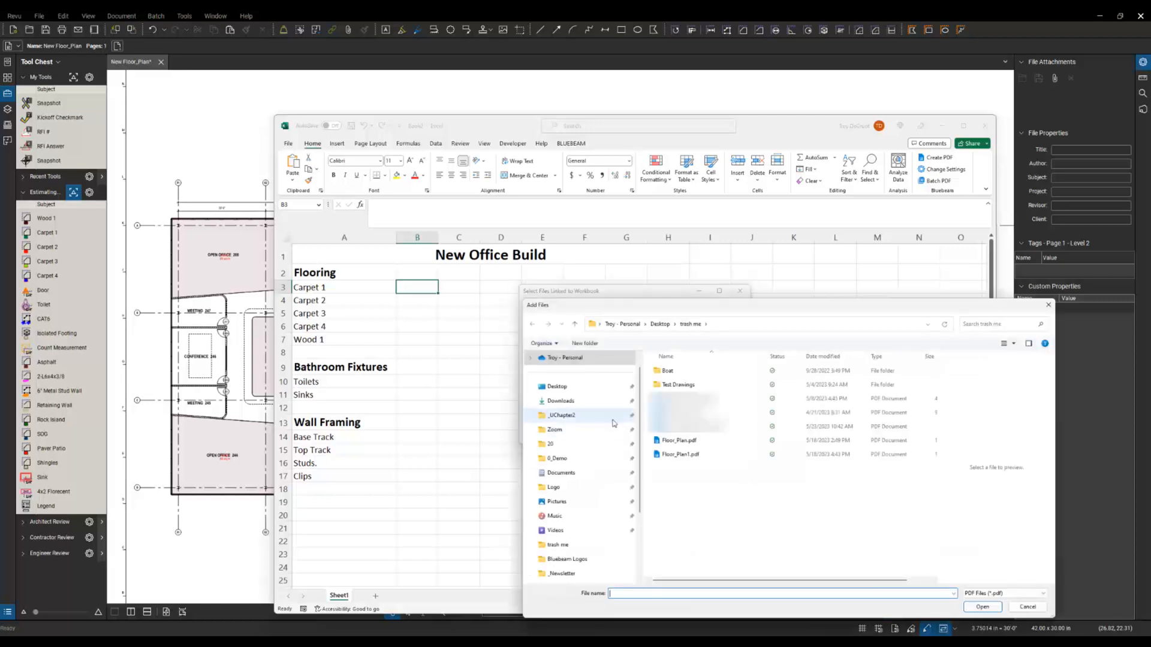
mouse_move(562, 421)
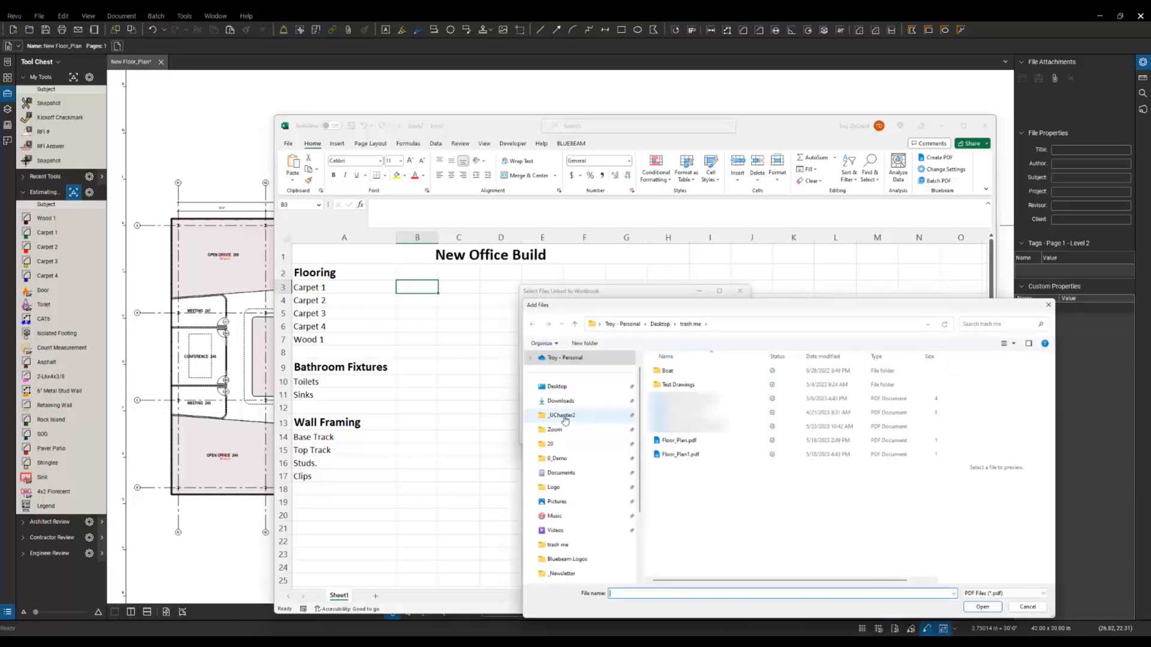
left_click(556, 458)
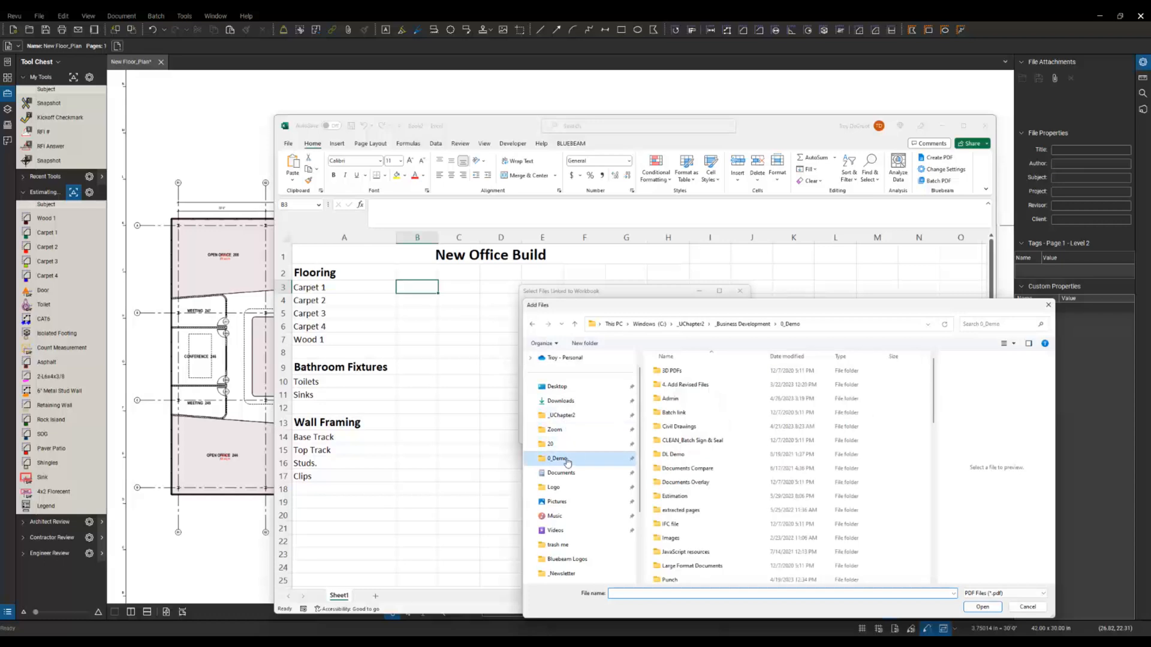
left_click(672, 412)
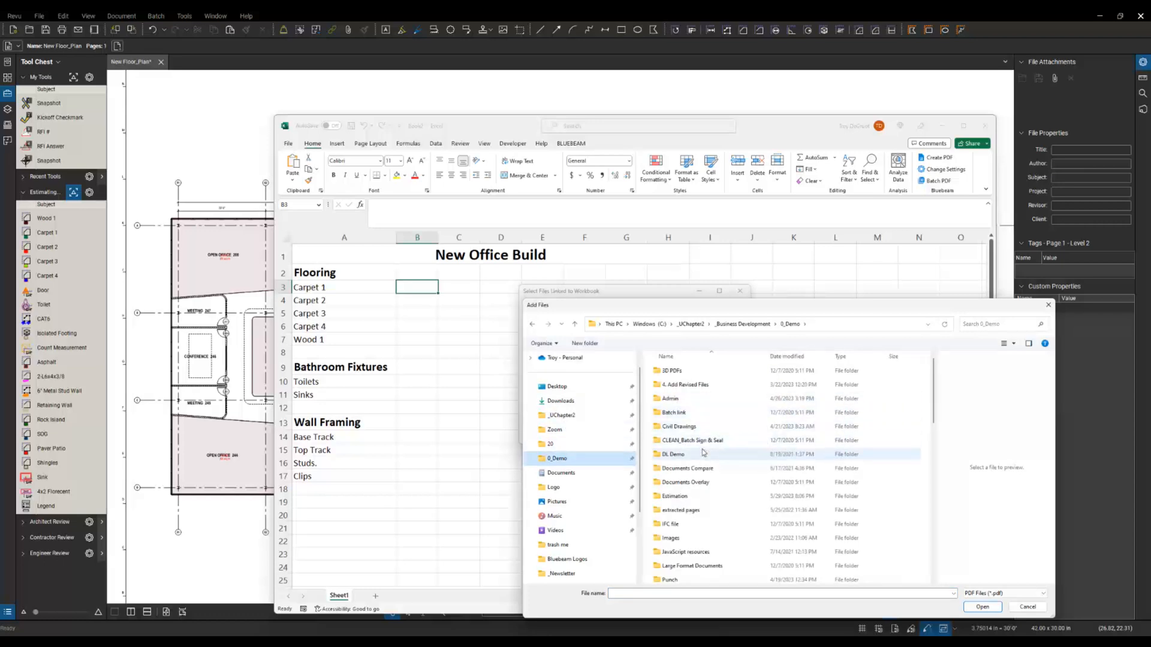
double_click(676, 495)
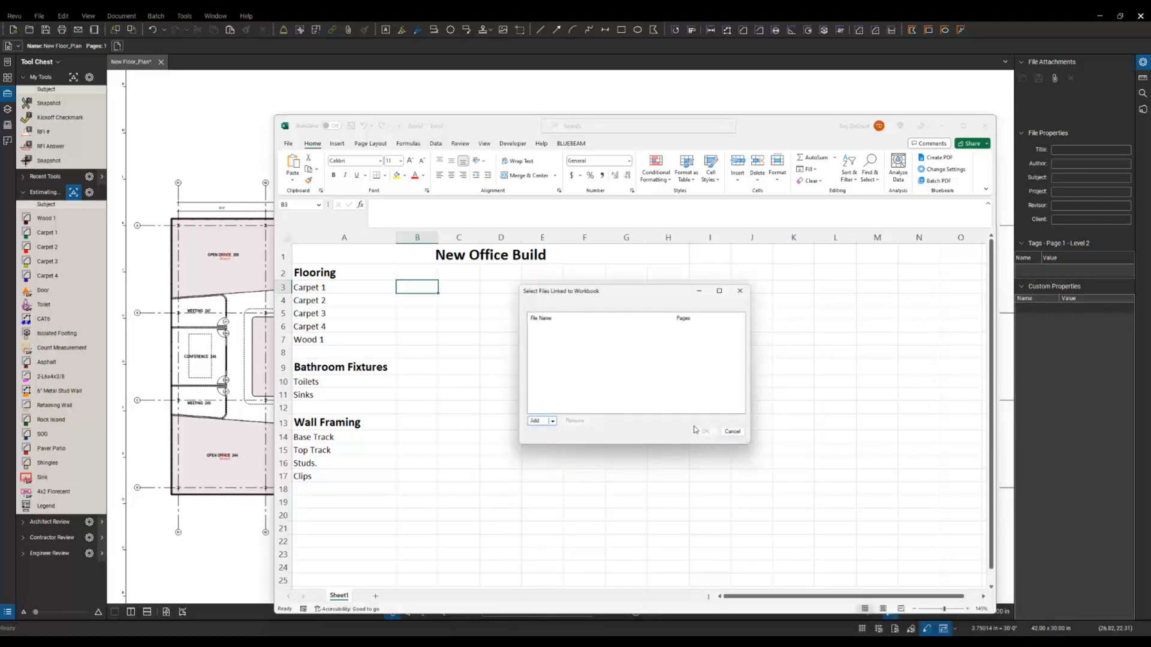
left_click(534, 421)
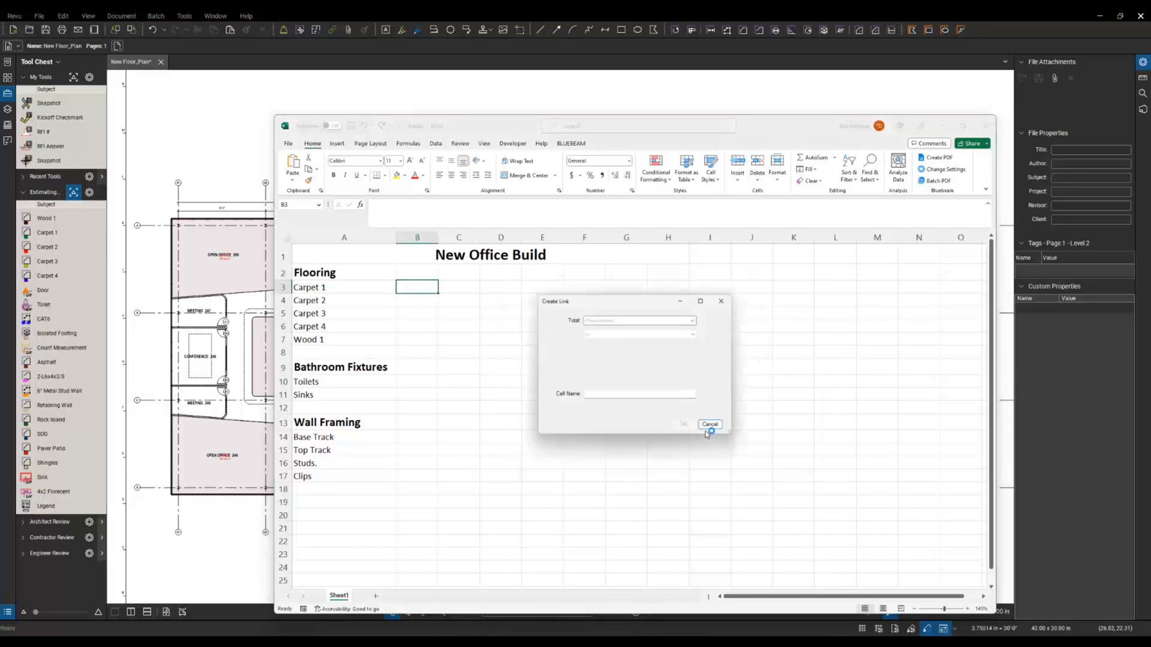
mouse_move(639, 363)
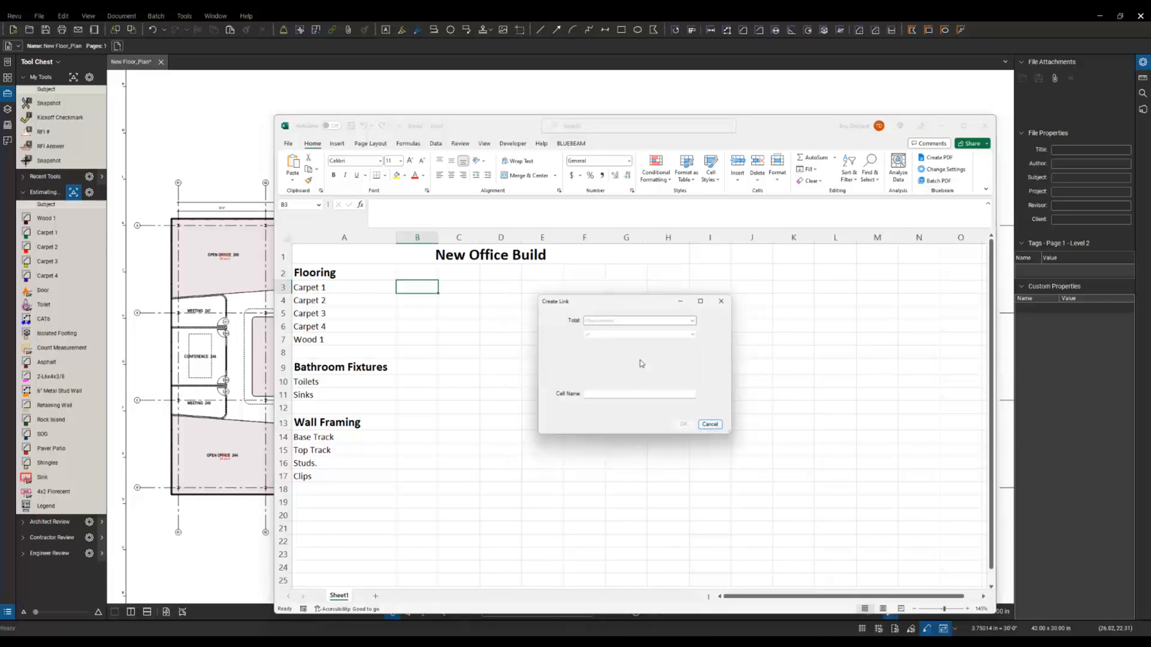
mouse_move(575, 304)
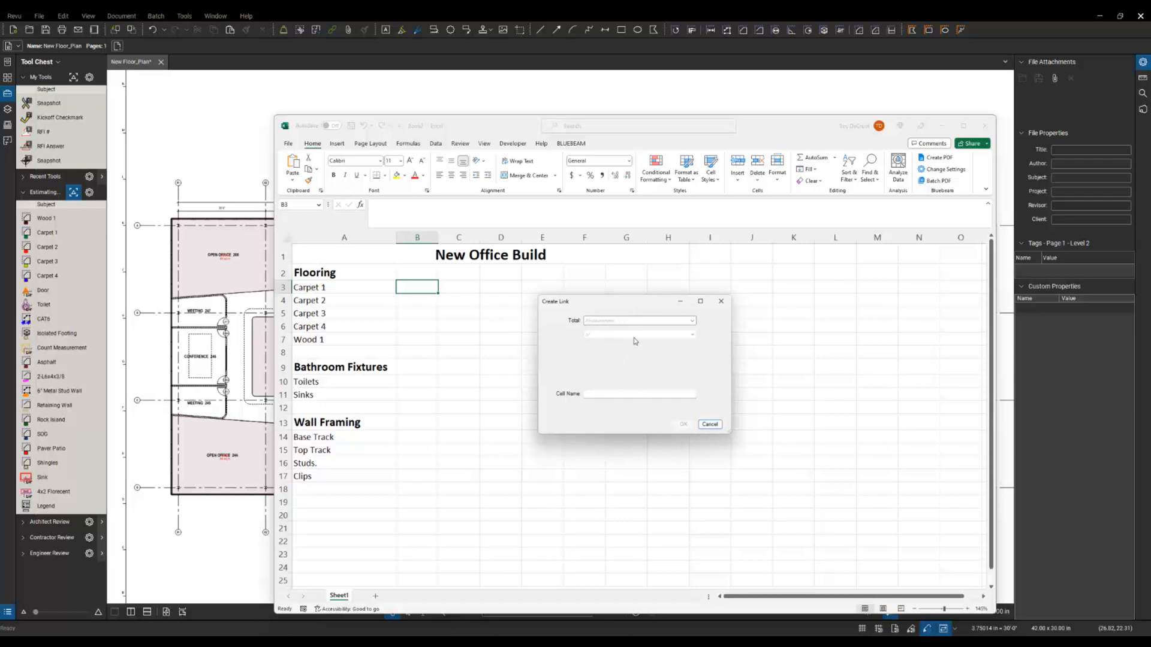
mouse_move(670, 323)
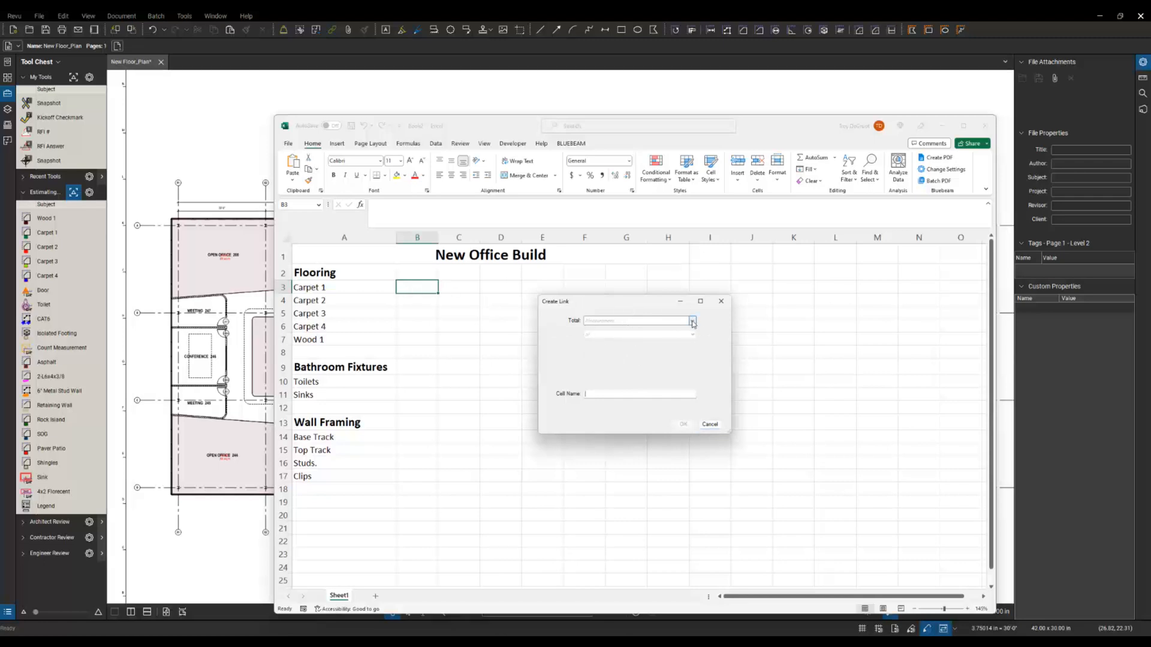
Link B3 to the Area total filtered by Subject Carpet 1, giving 145 sq m, count 11.
left_click(690, 321)
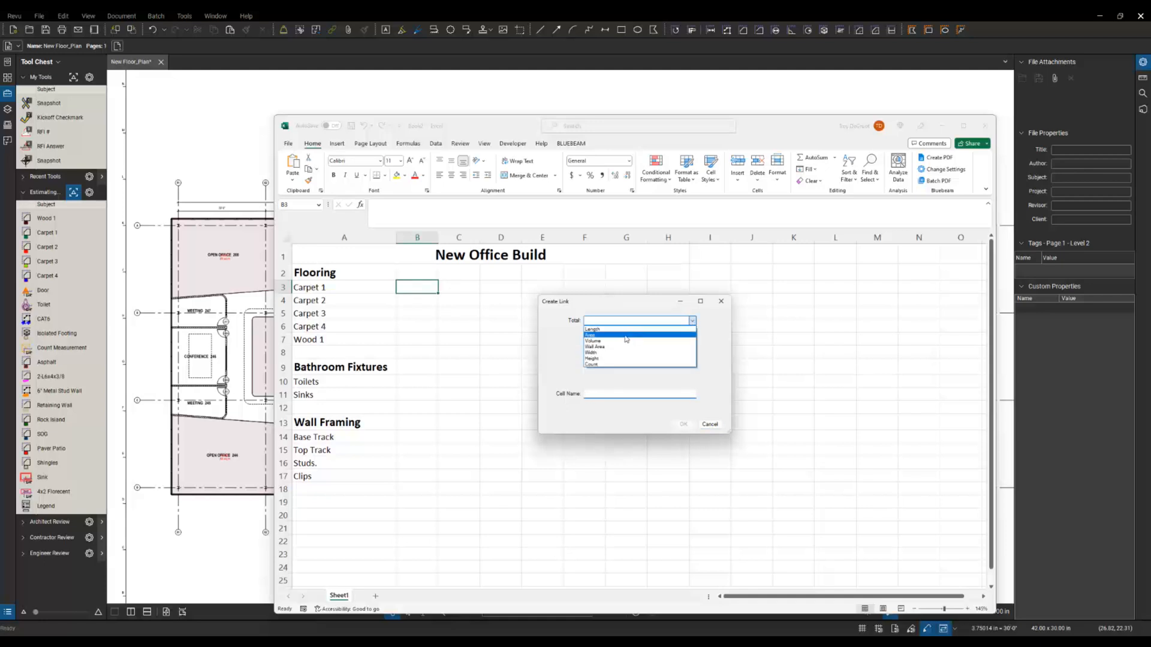
left_click(590, 335)
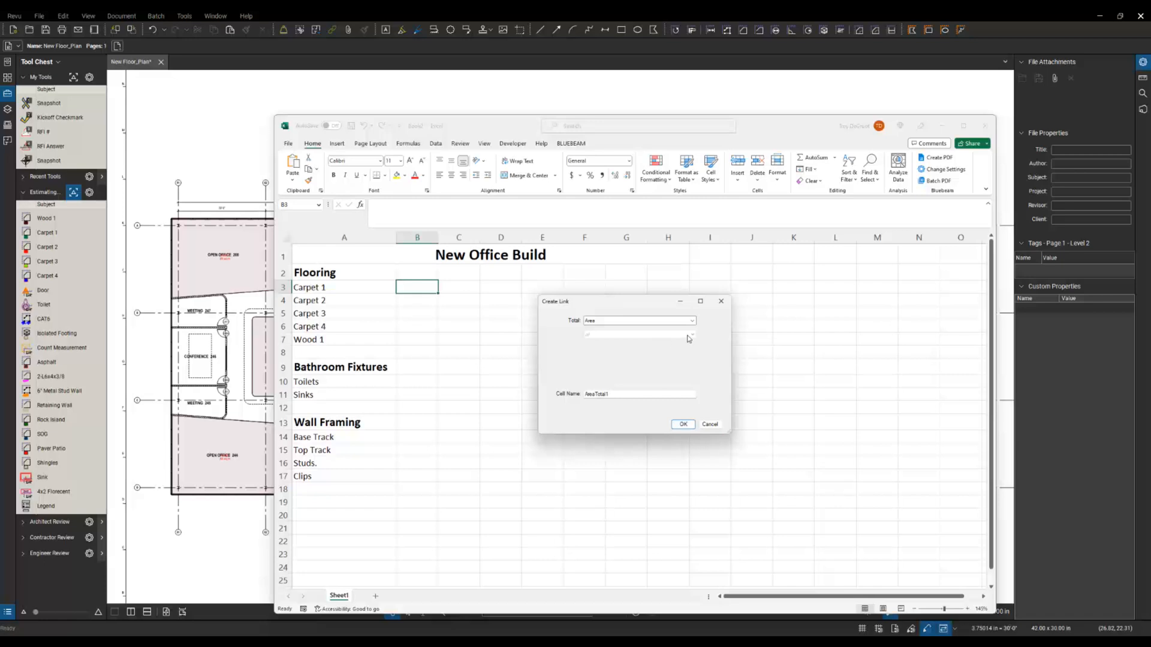
left_click(689, 334)
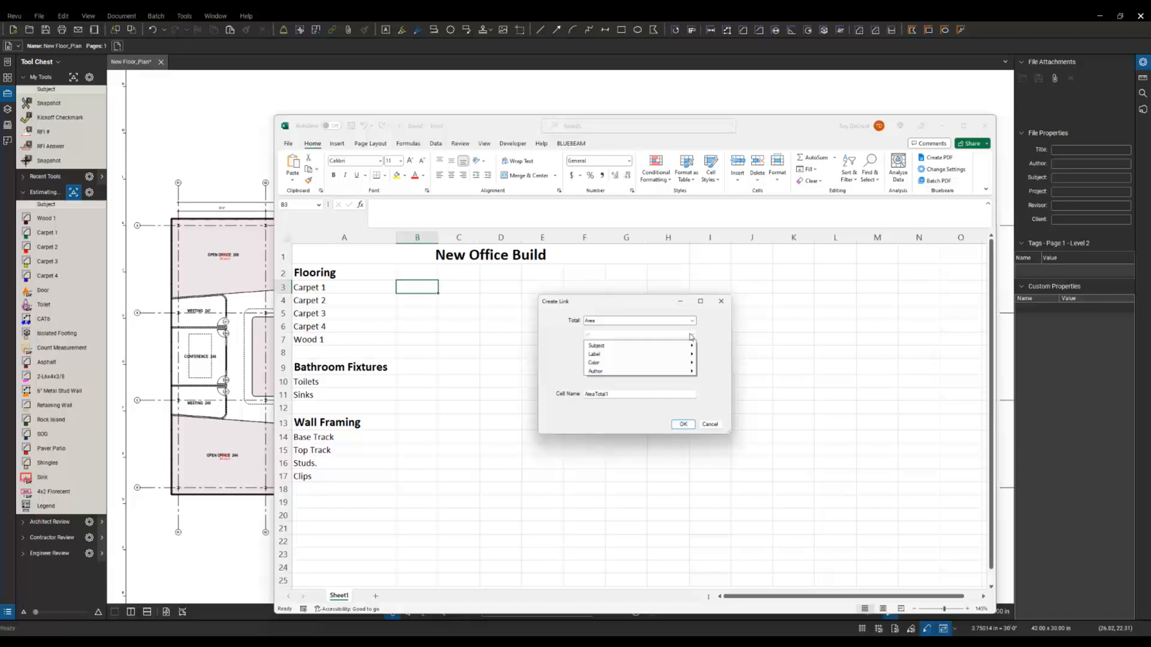
mouse_move(680, 341)
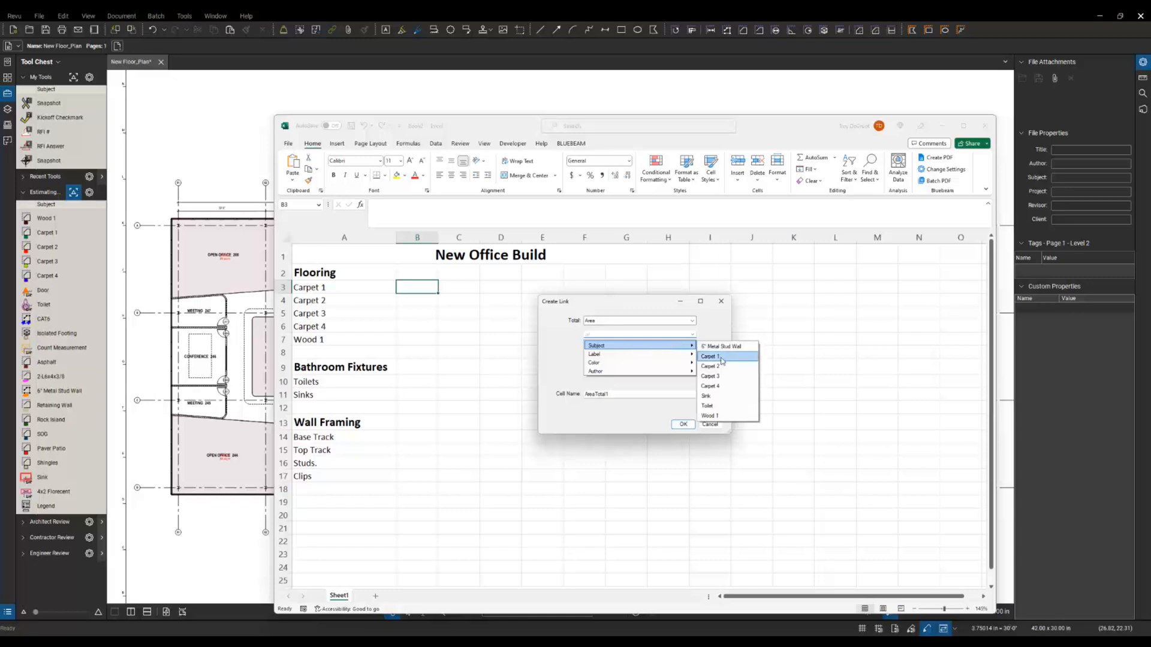
left_click(709, 356)
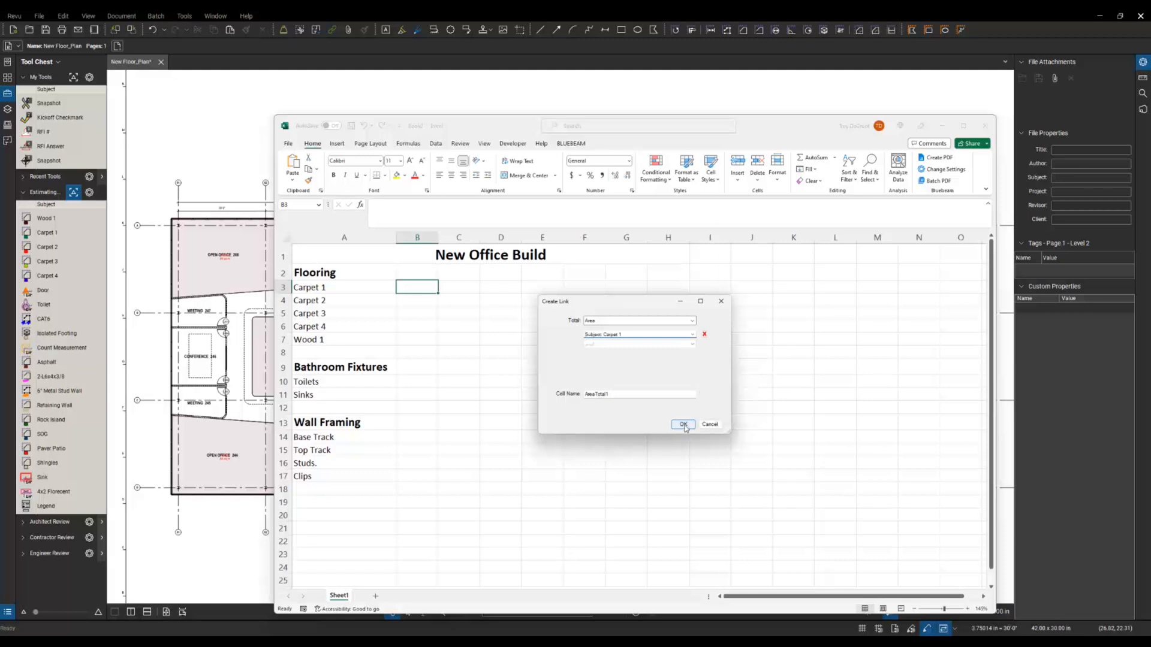
left_click(682, 425)
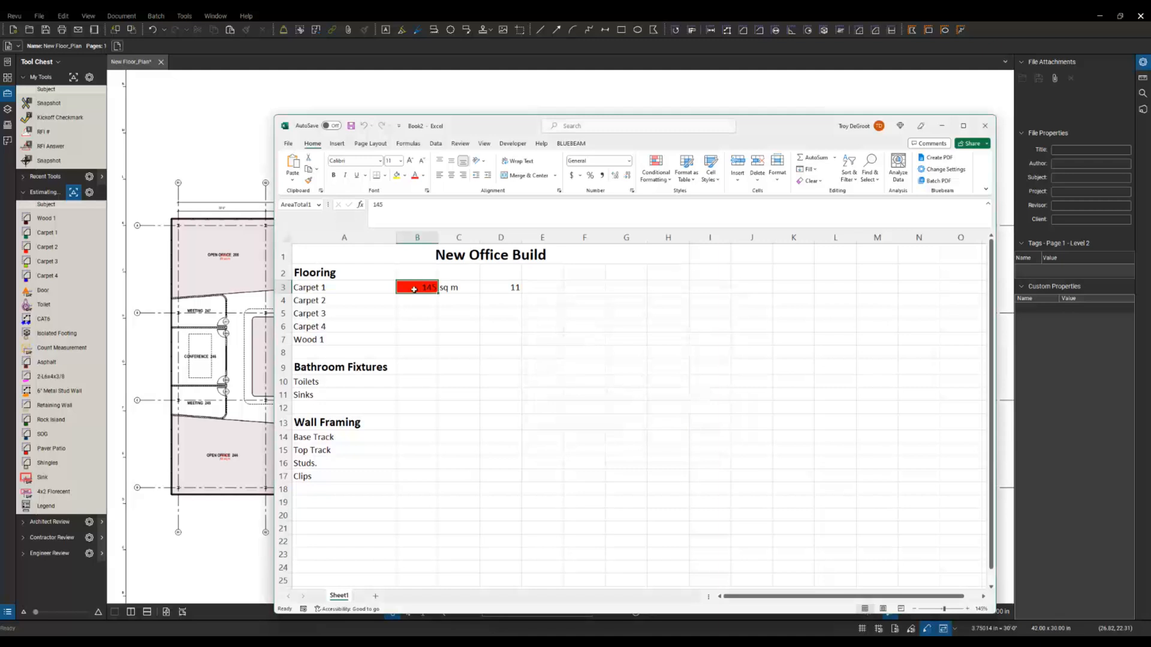
mouse_move(464, 288)
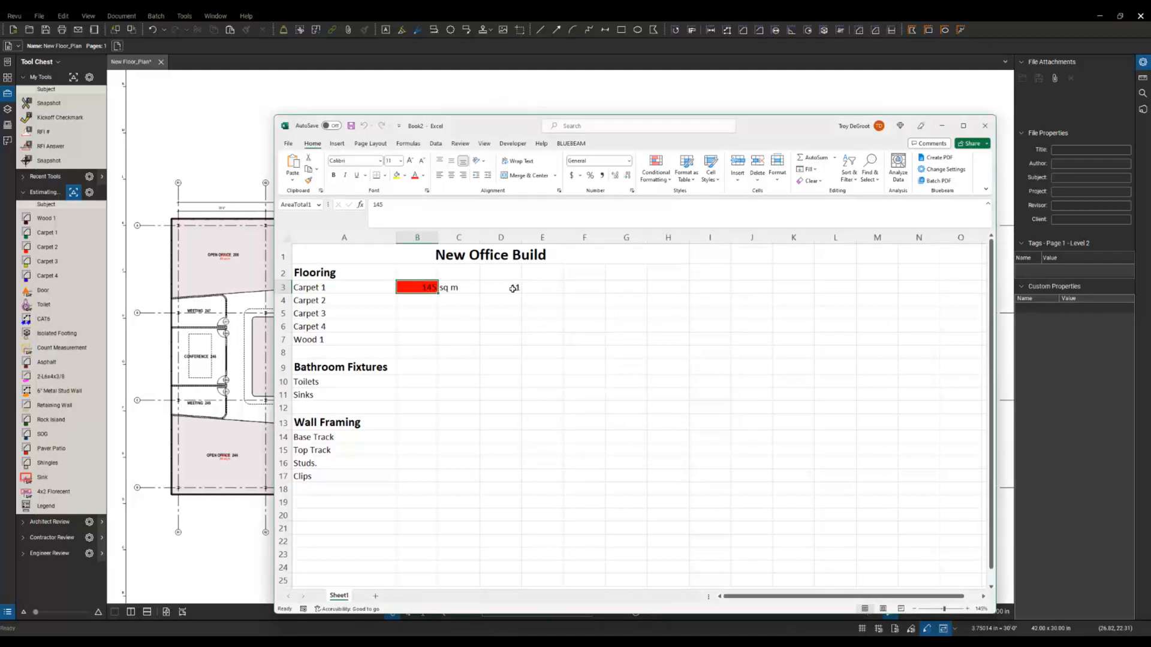
mouse_move(515, 287)
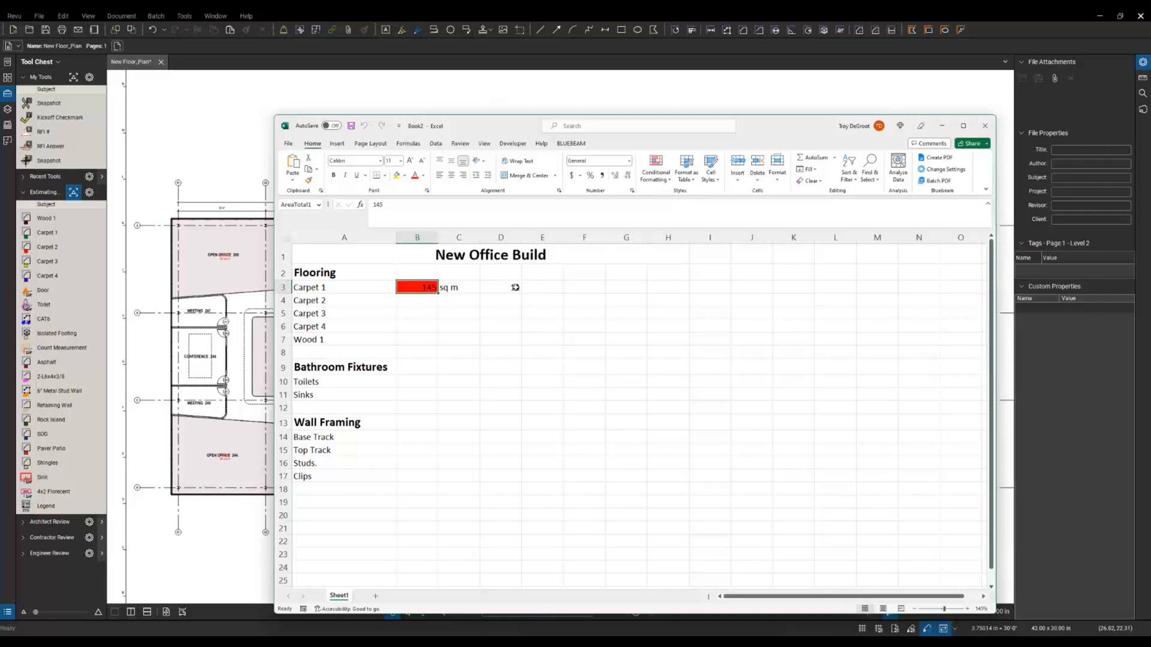